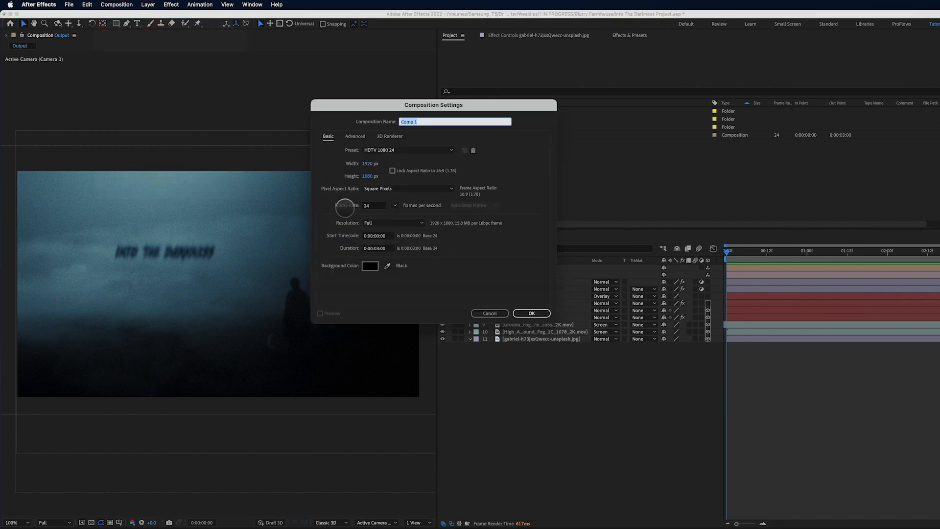
# Step: Name the new composition 'Into the Darkness' (HDTV 1080 24, 3 s) and confirm
pyautogui.click(378, 247)
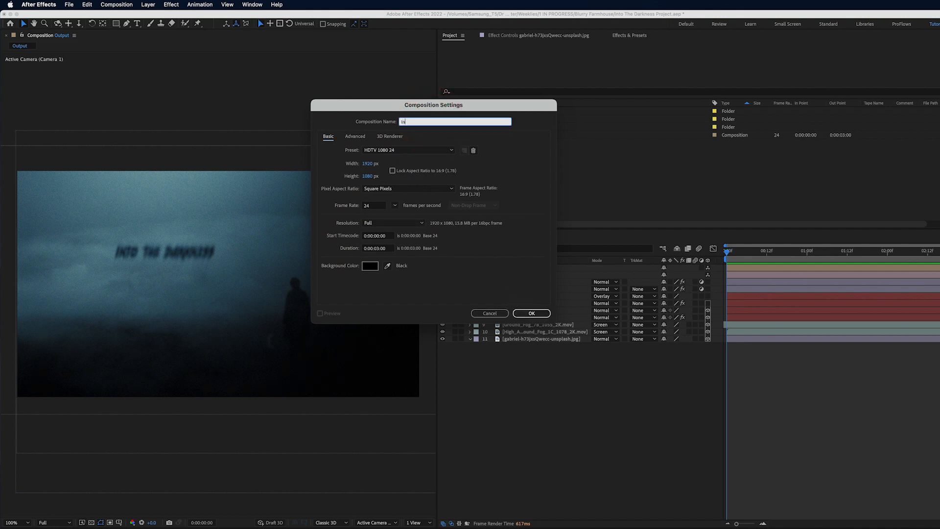
pyautogui.click(531, 313)
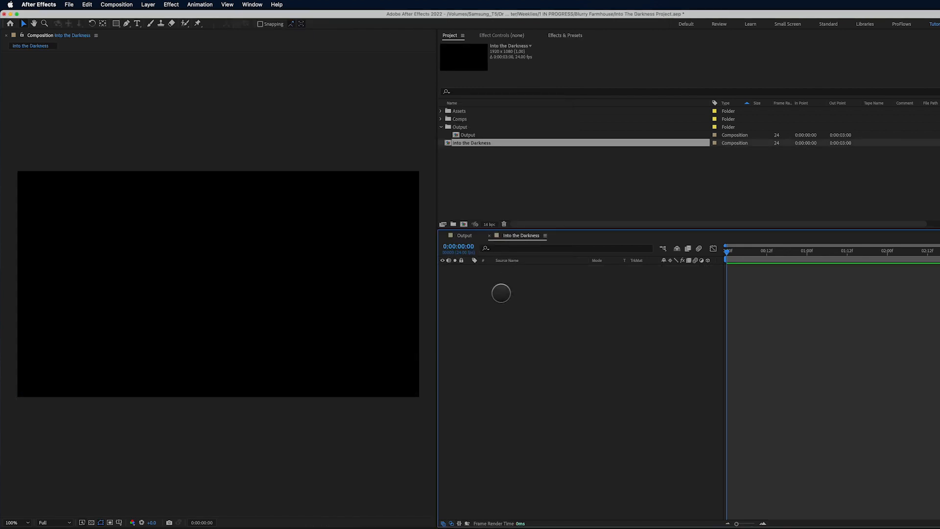
# Step: Expand Assets > Raster to reach the foggy lone-figure photo for the composition
pyautogui.click(440, 111)
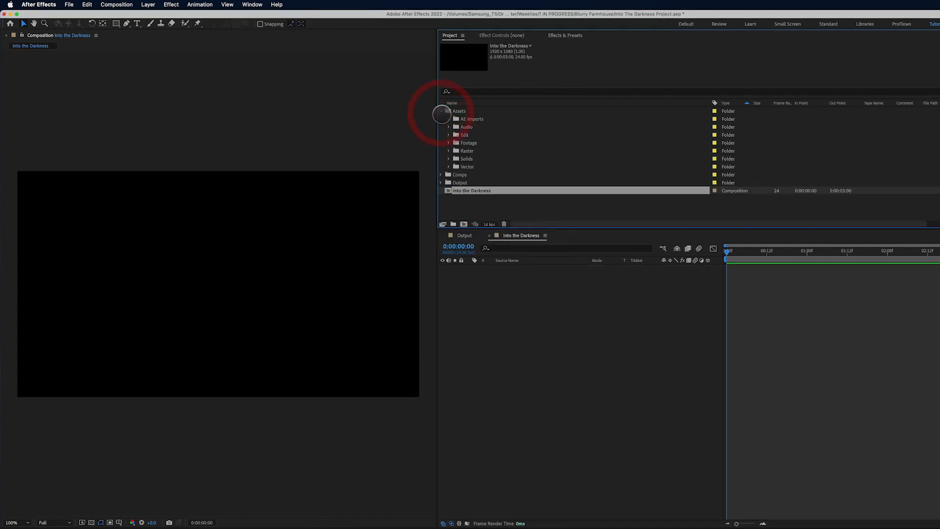
pyautogui.click(448, 151)
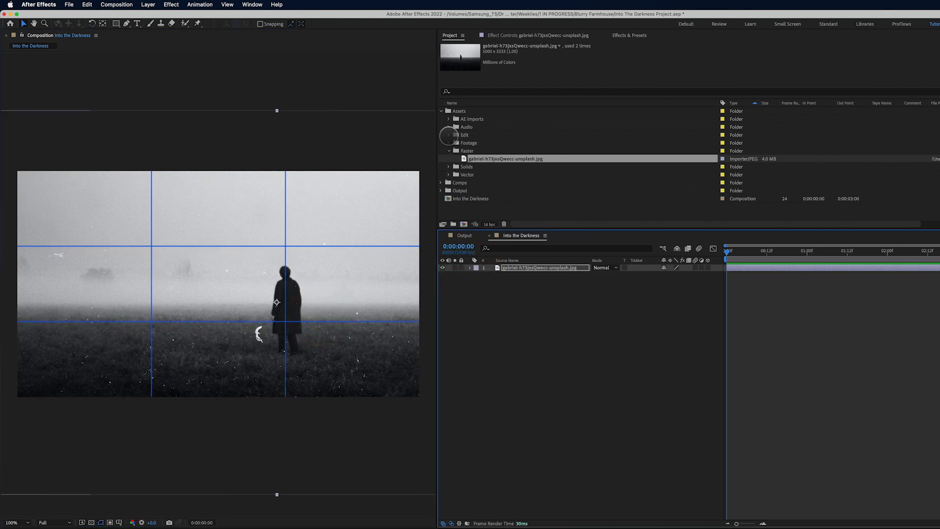
# Step: Add Ground_Fog_7B_1055_2K.mov above the photo and blend it in Screen mode
pyautogui.click(449, 143)
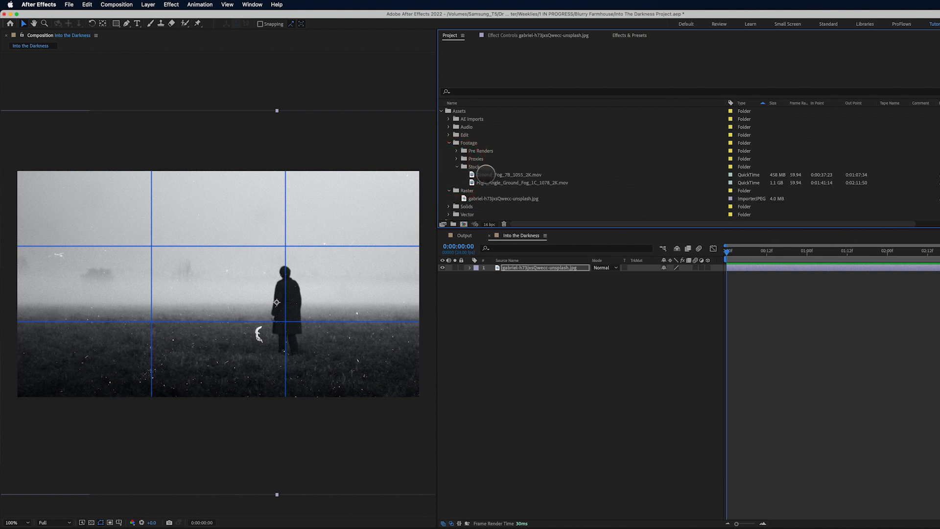
pyautogui.click(503, 174)
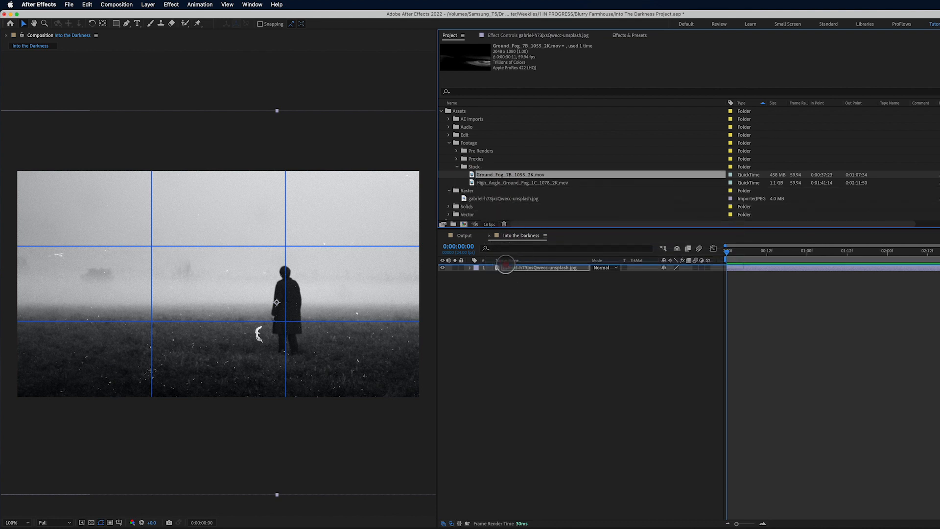
pyautogui.moveTo(509, 174); pyautogui.dragTo(539, 268)
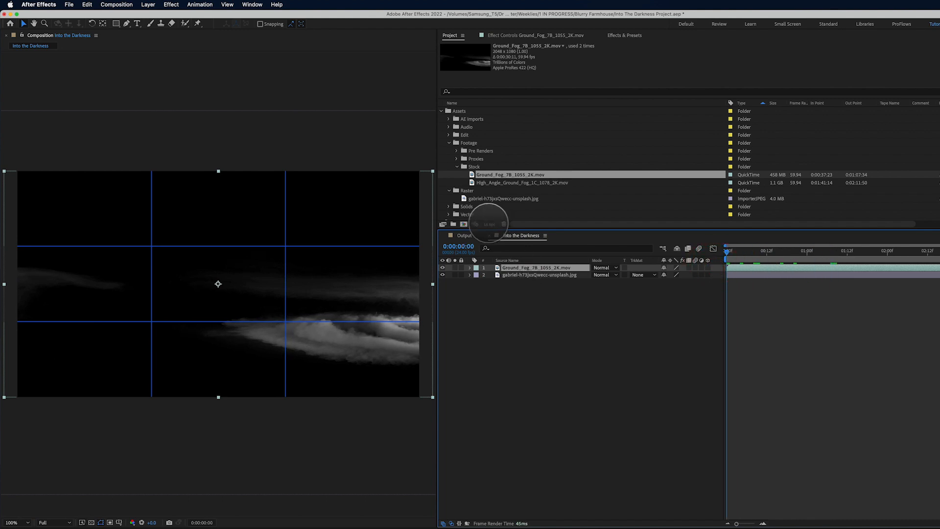
pyautogui.click(604, 267)
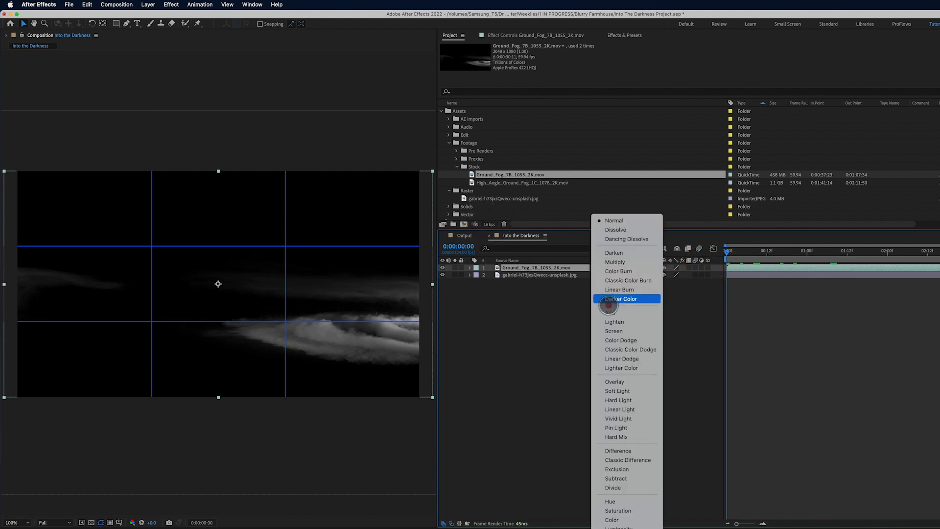
pyautogui.click(613, 331)
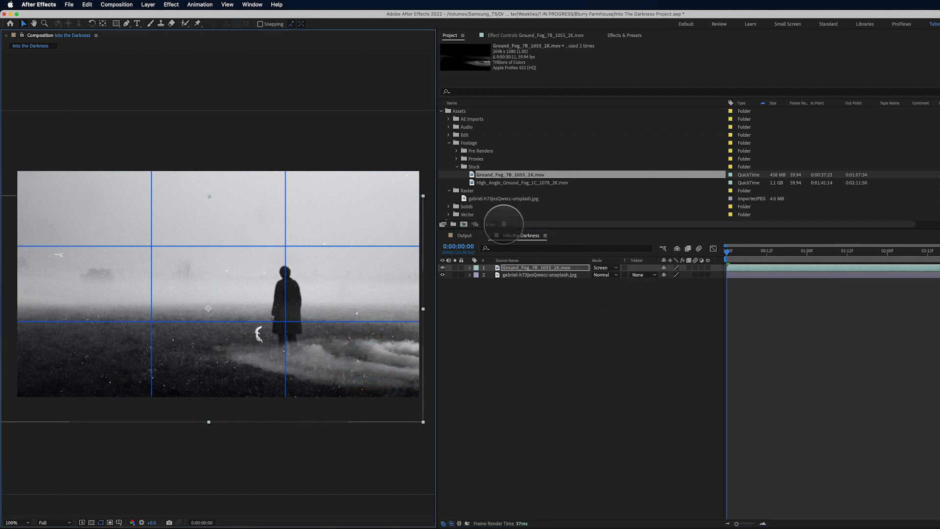
# Step: Add High_Angle_Ground_Fog_1C_1078_2K.mov on top in Screen mode with Shift Channels applied
pyautogui.click(521, 182)
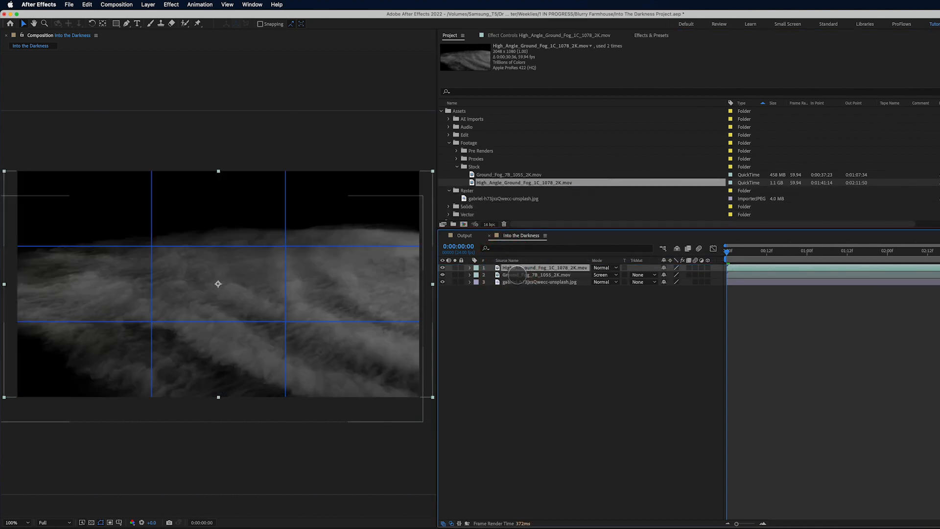
pyautogui.click(604, 267)
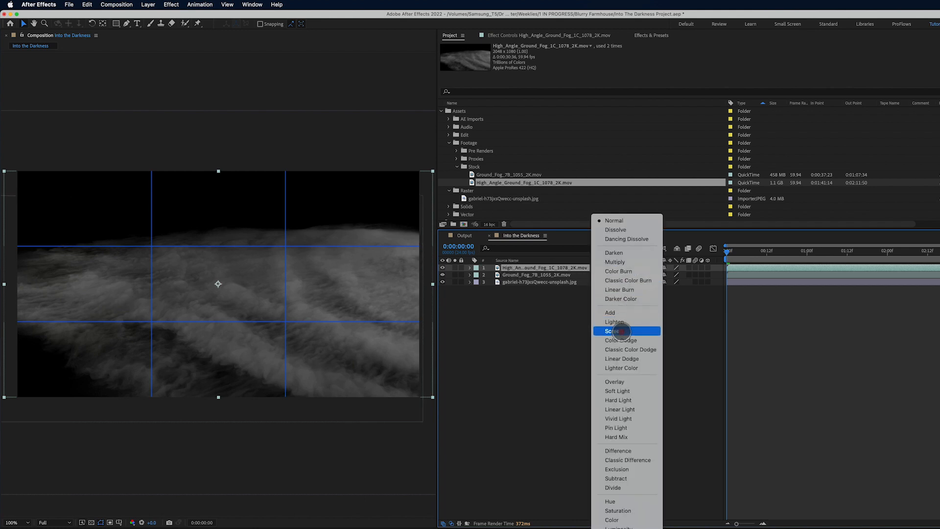
pyautogui.click(612, 331)
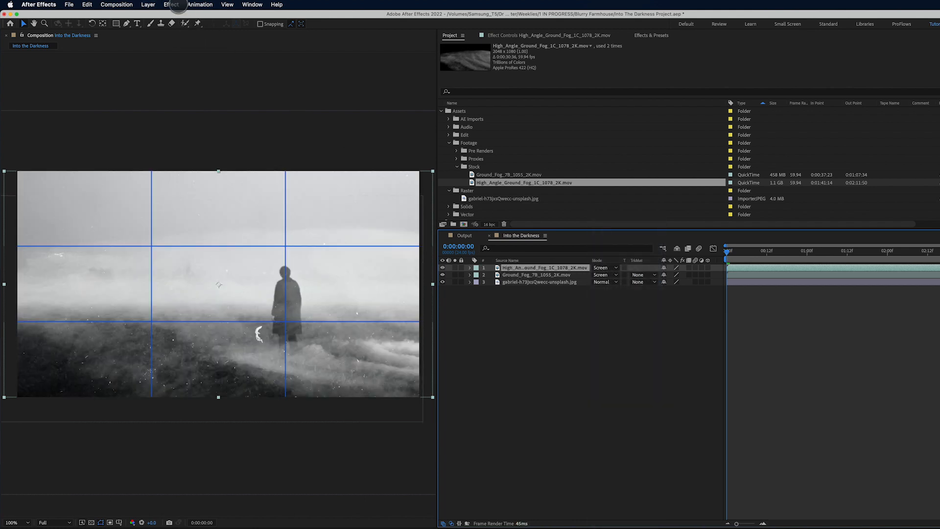
pyautogui.click(170, 3)
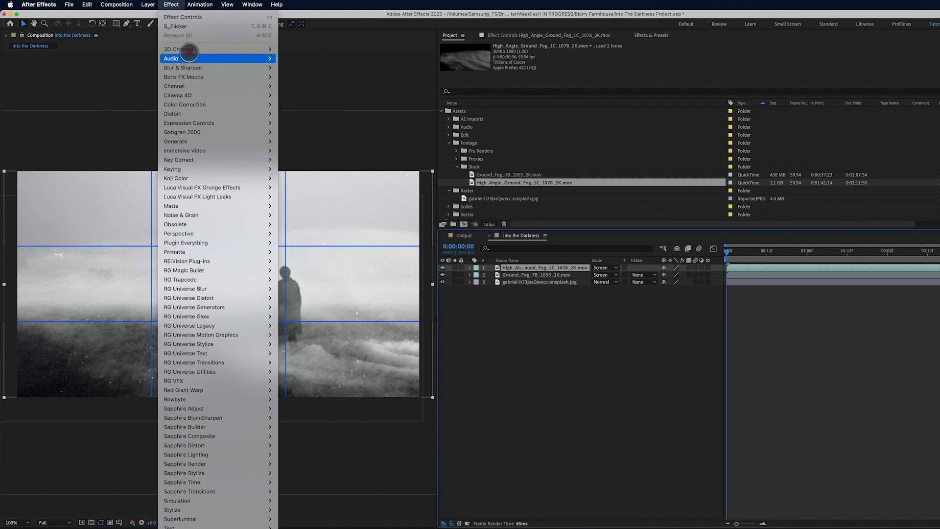
pyautogui.moveTo(192, 86)
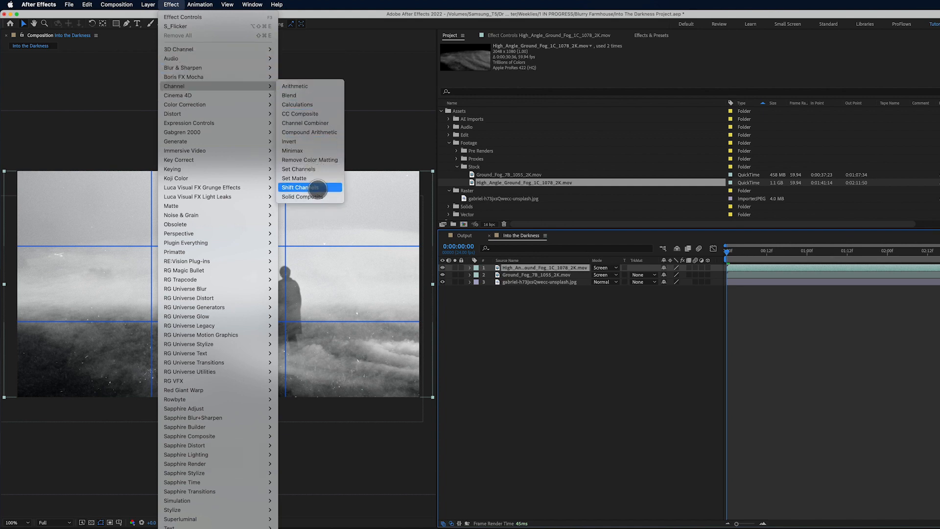
pyautogui.click(302, 187)
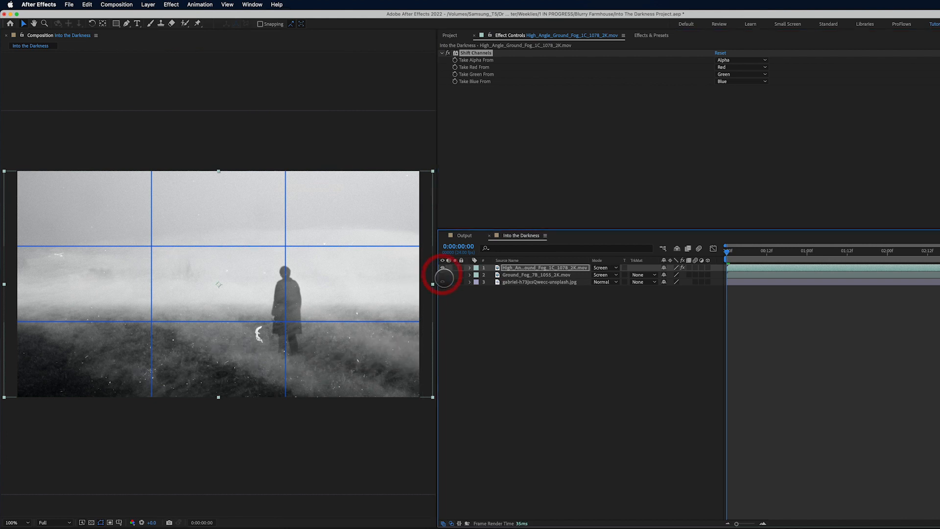
# Step: Return the high-angle fog layer to Normal blending and take its alpha from Luminance
pyautogui.click(602, 267)
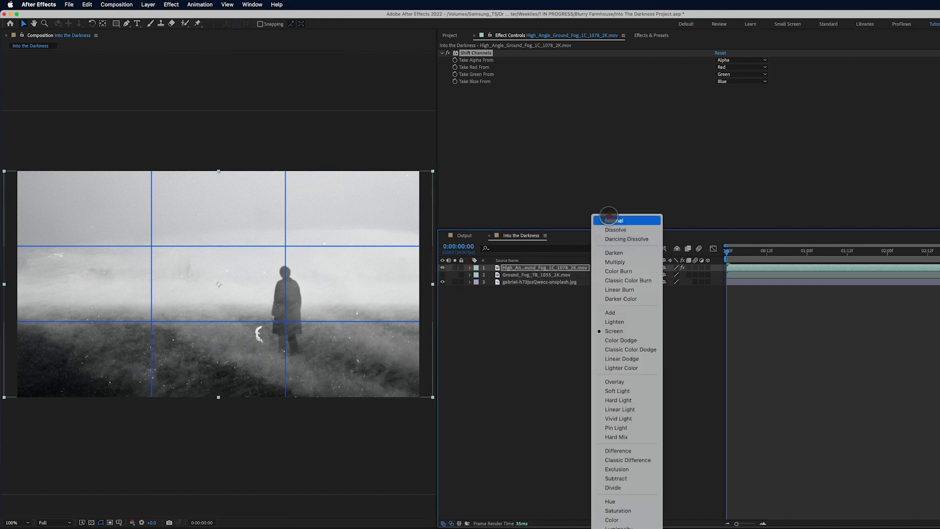
pyautogui.click(614, 331)
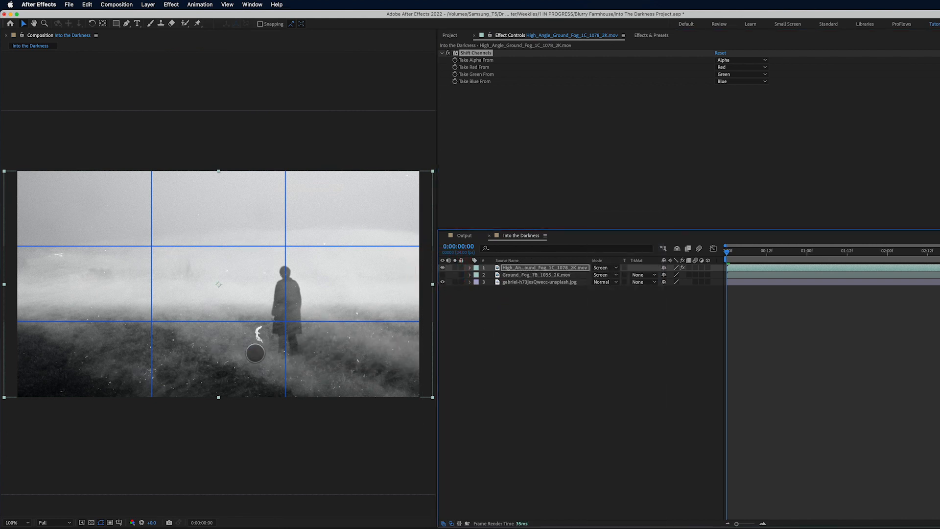
pyautogui.moveTo(363, 305)
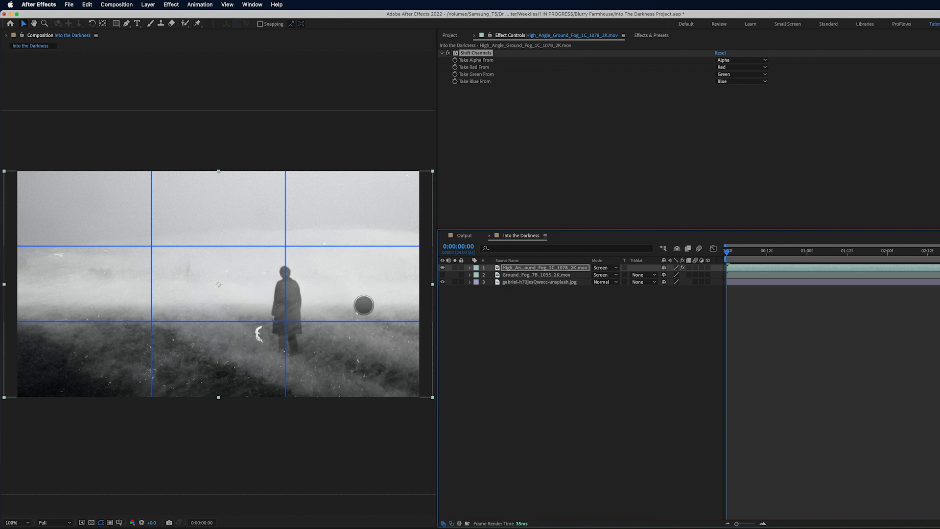
pyautogui.click(603, 267)
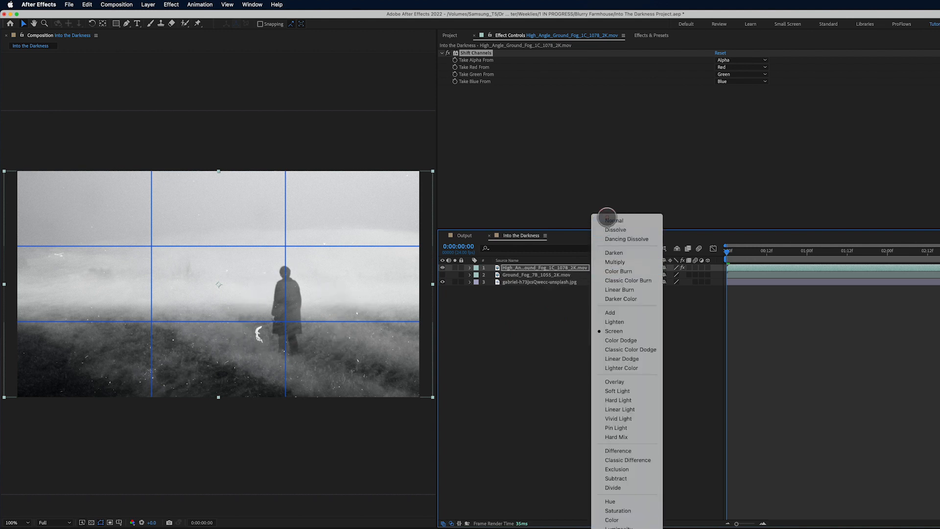
pyautogui.click(613, 220)
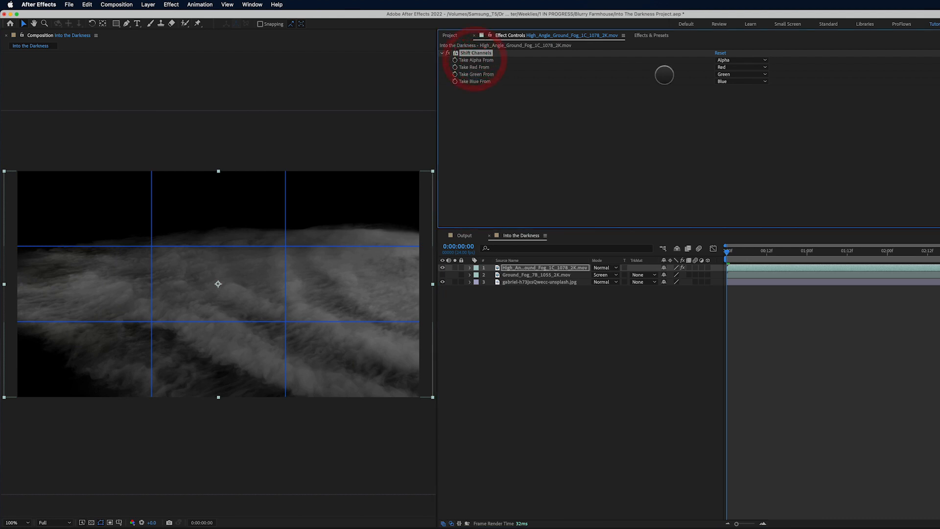
pyautogui.click(740, 59)
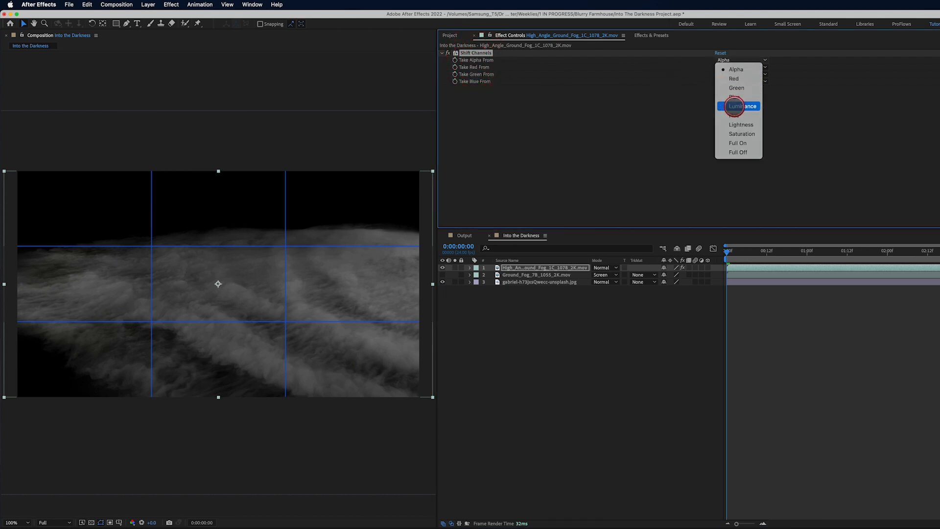
pyautogui.click(740, 105)
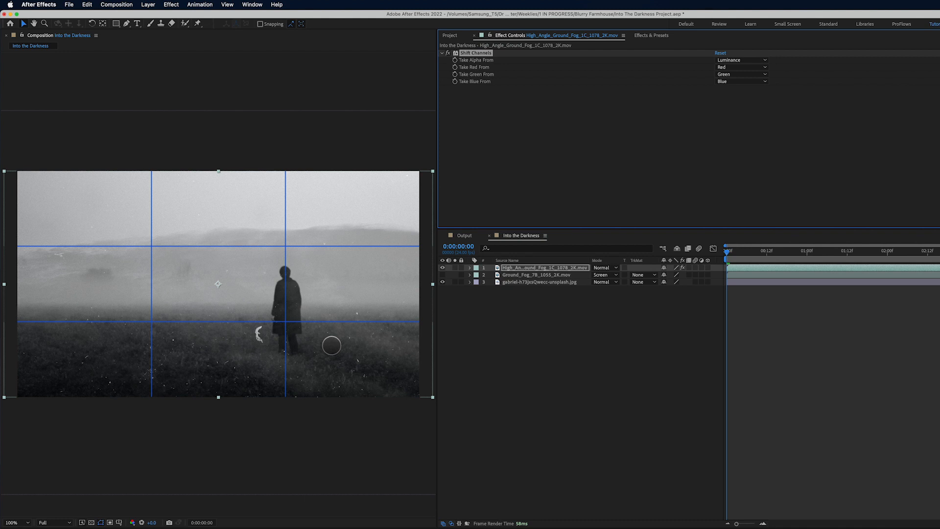
pyautogui.moveTo(289, 180)
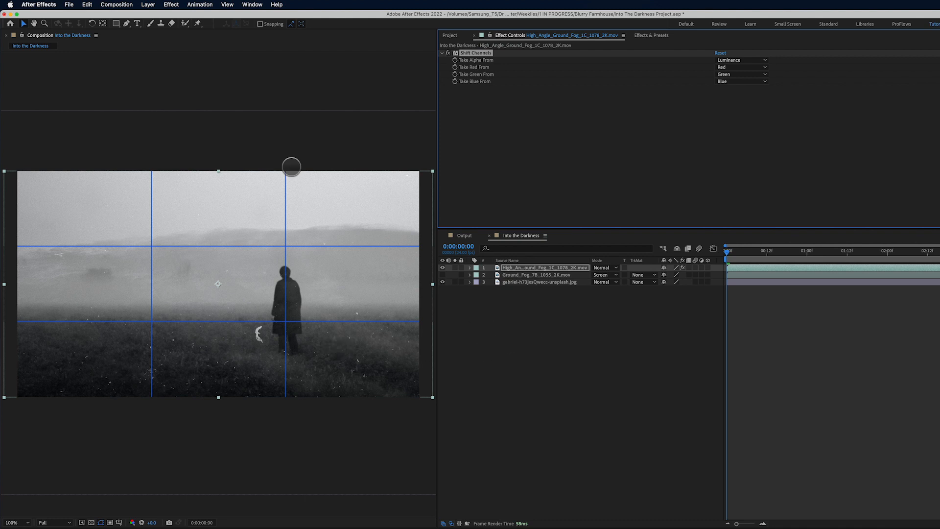
# Step: Adjust the fog layer's effects and show the Stretch column in the timeline
pyautogui.click(170, 4)
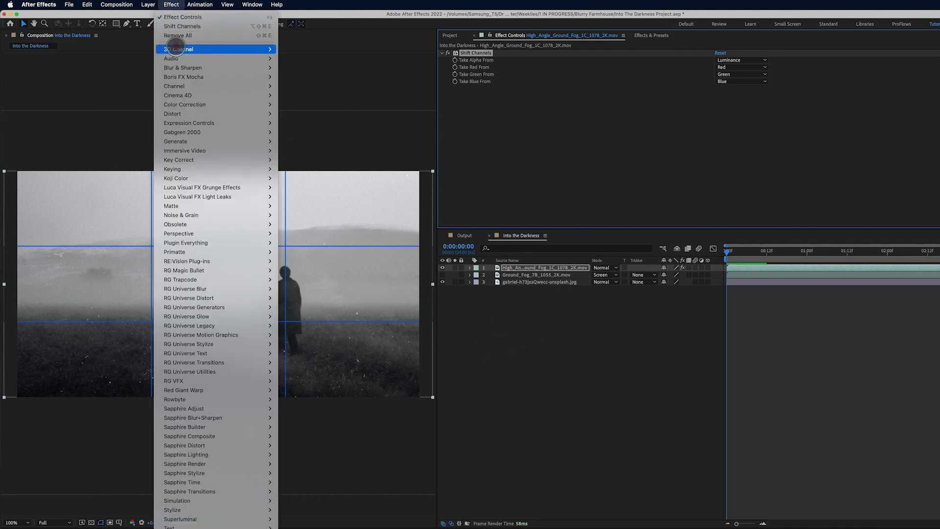
pyautogui.moveTo(174, 141)
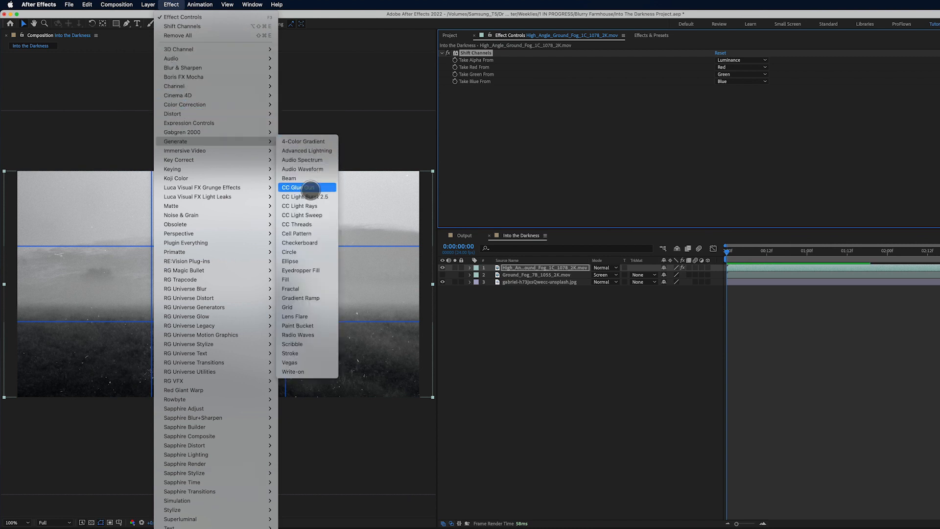
pyautogui.click(285, 279)
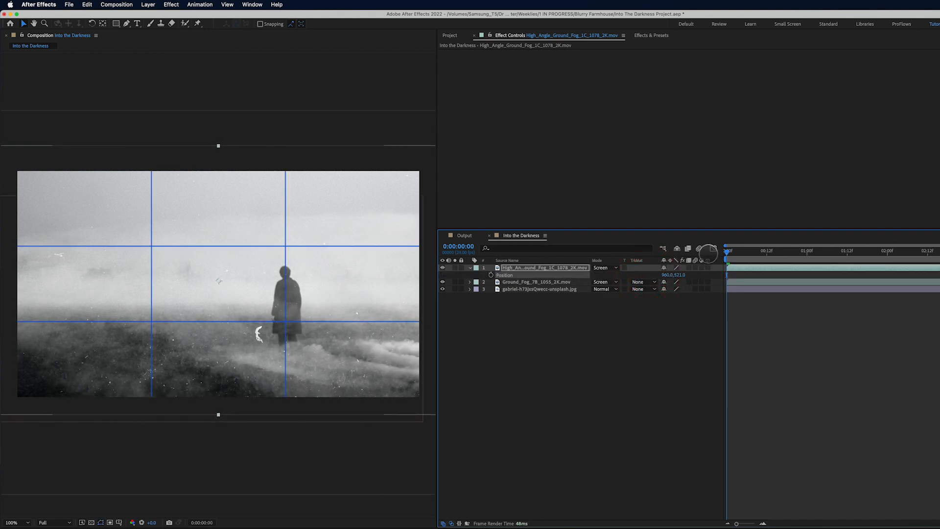
pyautogui.rightClick(706, 260)
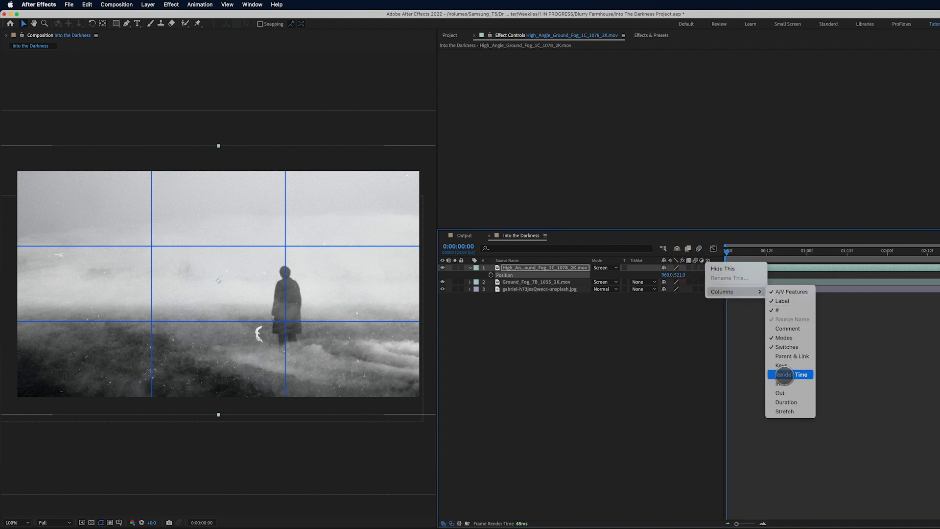
pyautogui.click(785, 411)
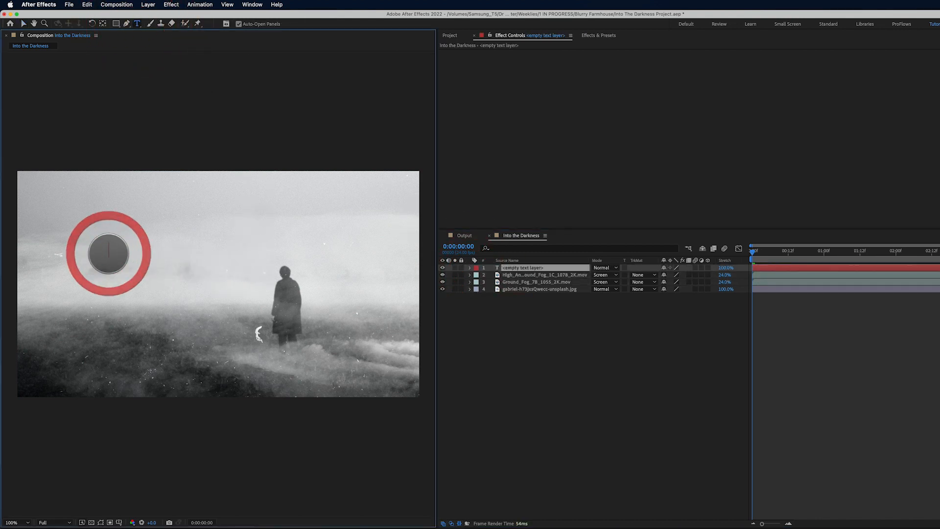
# Step: Enter the title text 'INTO THE DARKNESS' on a new text layer
pyautogui.write('INTO')
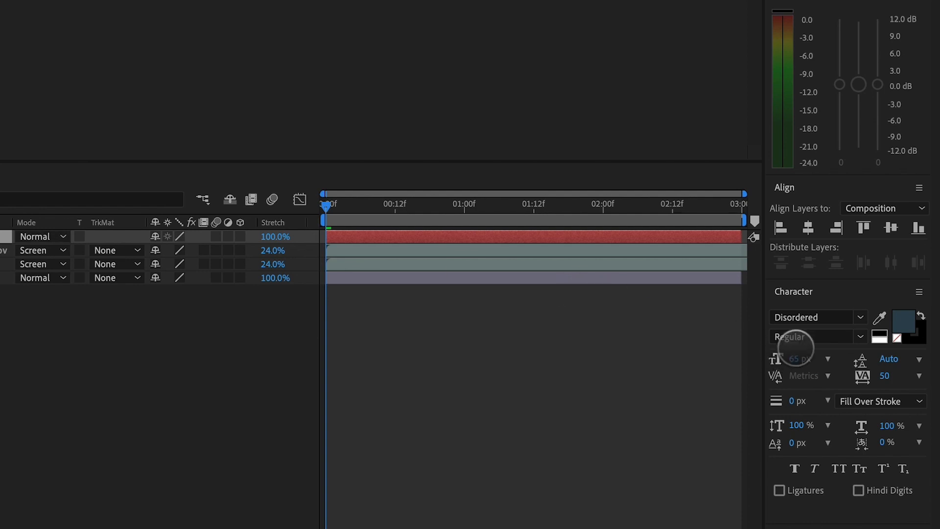
pyautogui.moveTo(859, 317)
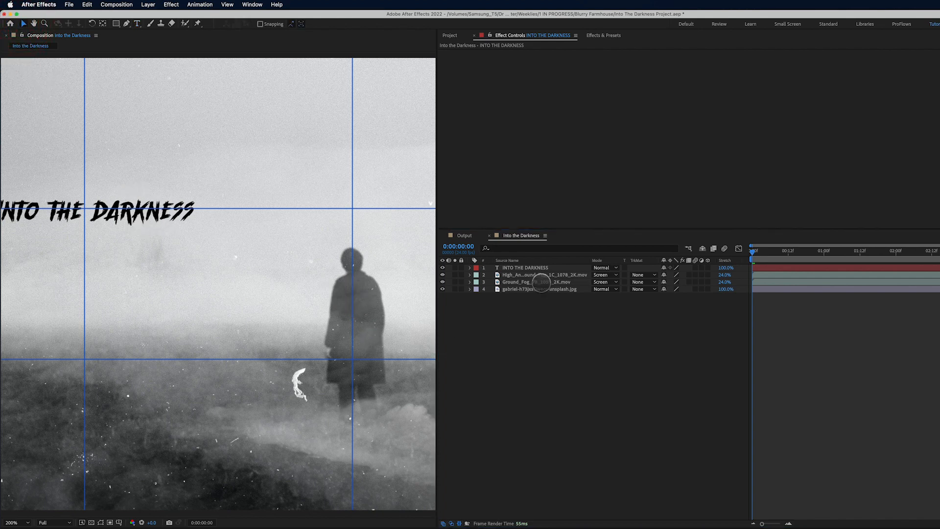
# Step: Duplicate the title layer and give the copy a vertical Directional Blur
pyautogui.press('cmd+d')
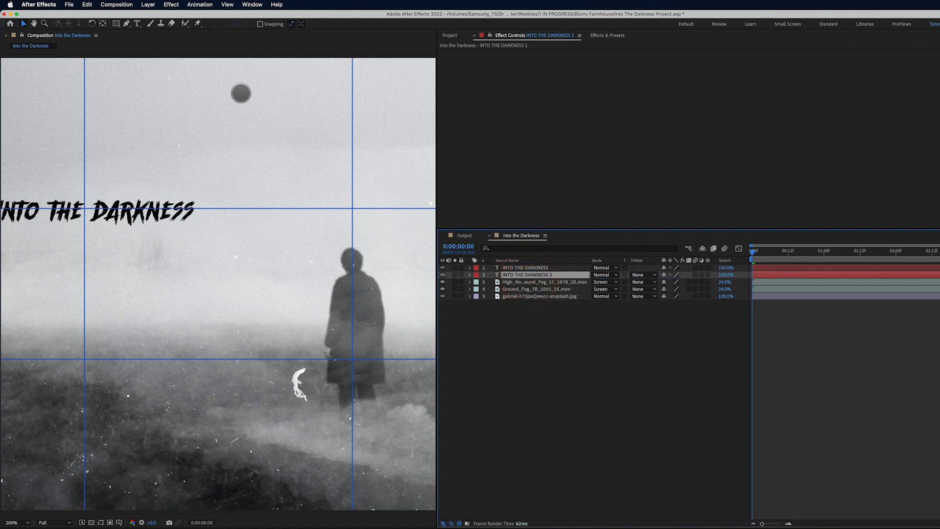
pyautogui.click(171, 4)
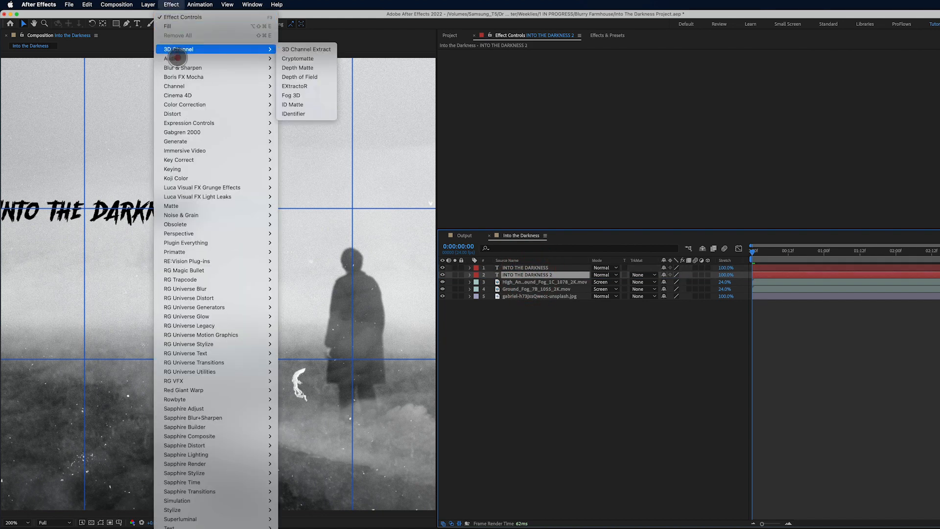
pyautogui.moveTo(182, 68)
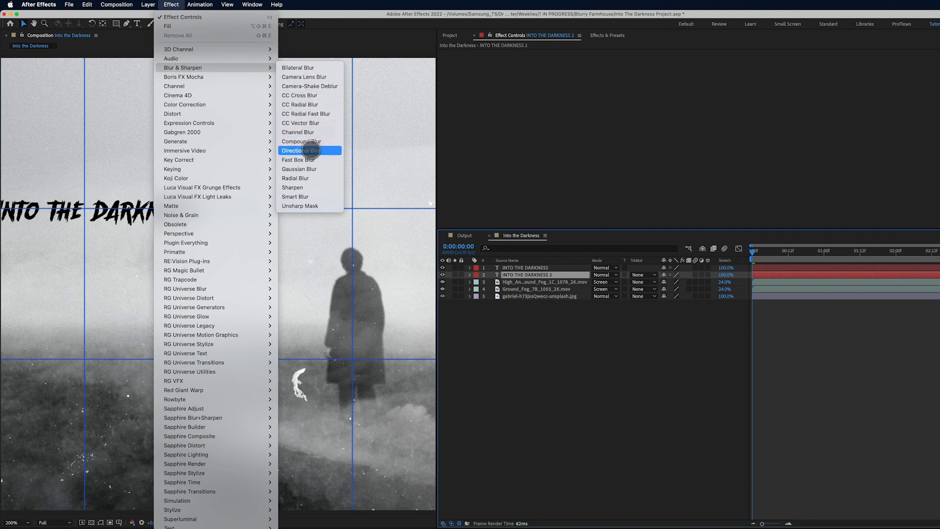
pyautogui.click(302, 150)
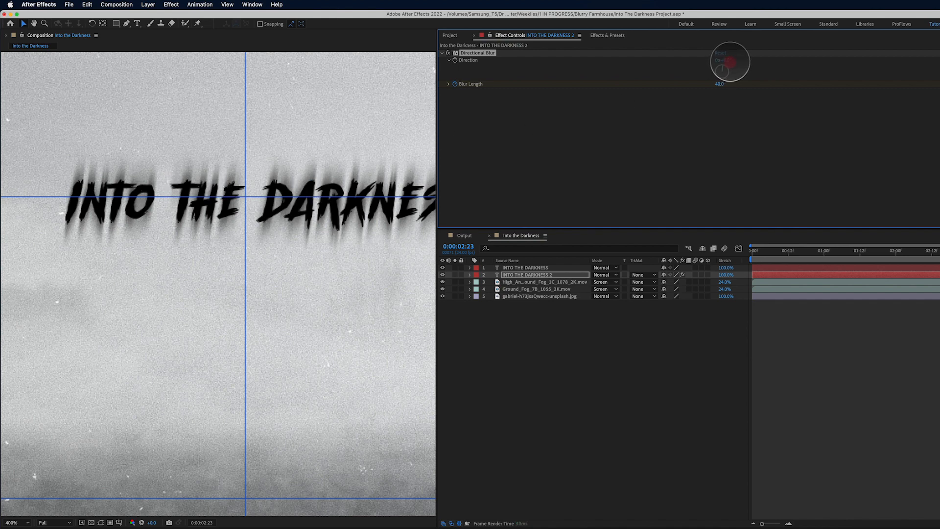
pyautogui.moveTo(730, 61); pyautogui.dragTo(726, 69)
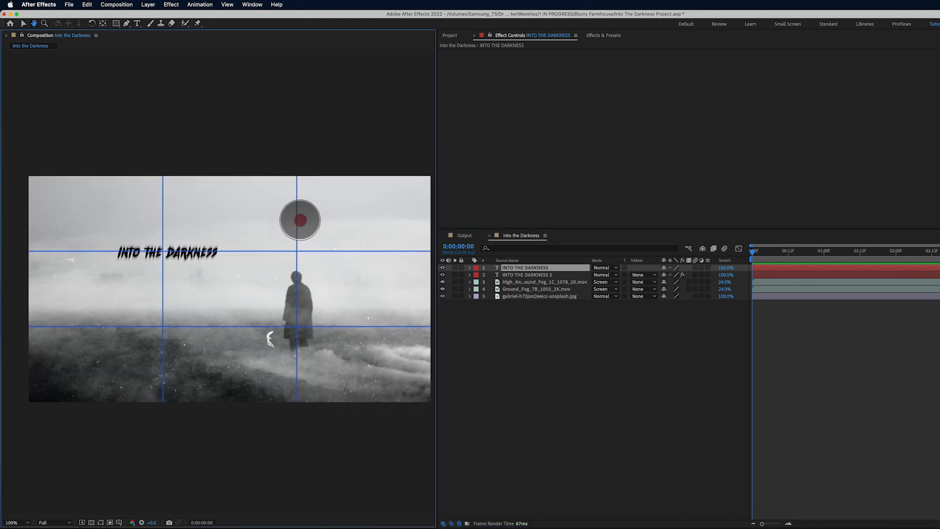
# Step: Create a full-frame pale blue solid named 'Flicker'
pyautogui.click(162, 4)
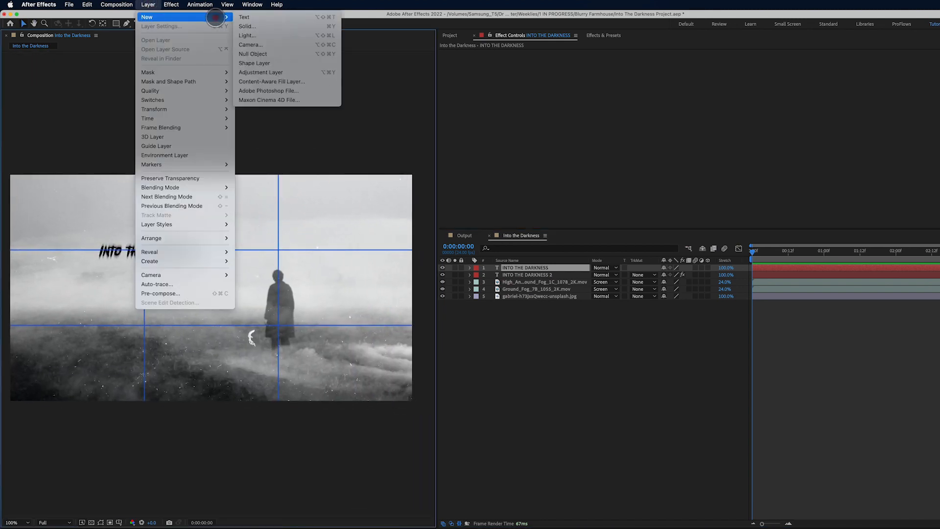
pyautogui.click(248, 25)
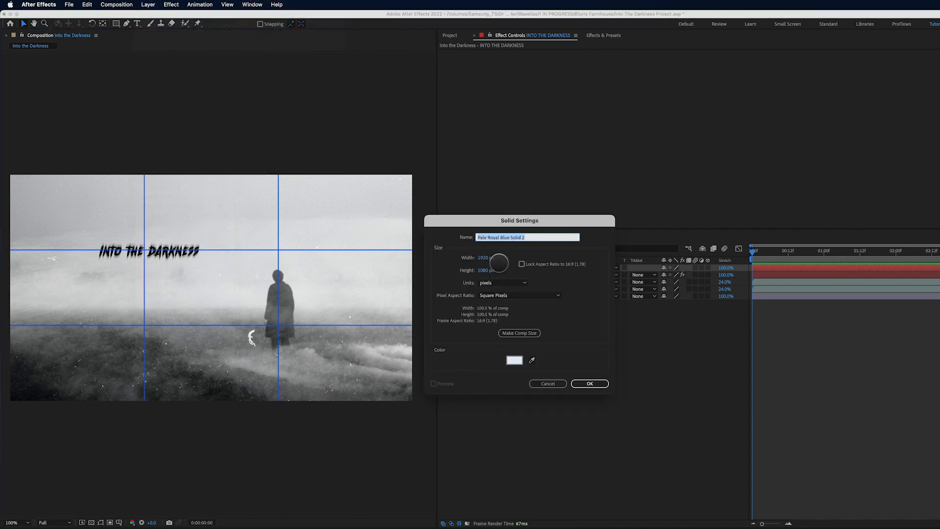
pyautogui.click(515, 360)
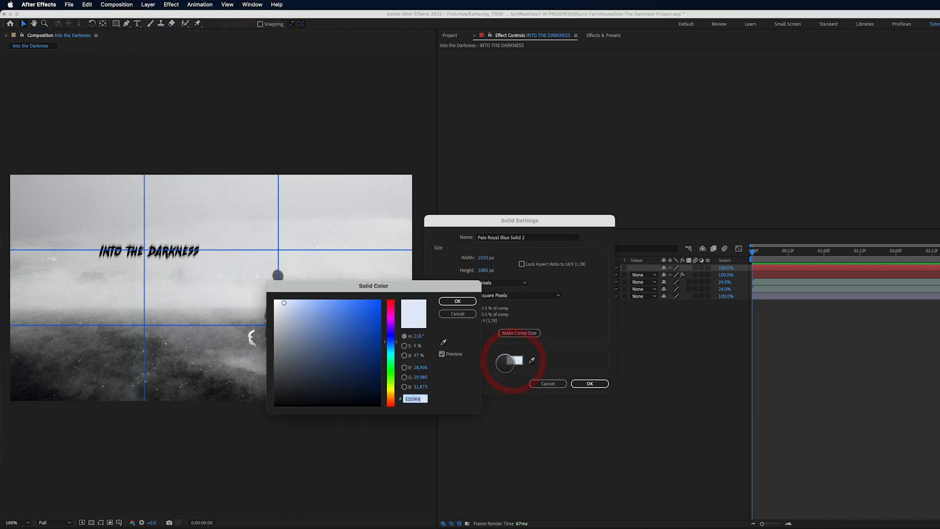
pyautogui.click(283, 306)
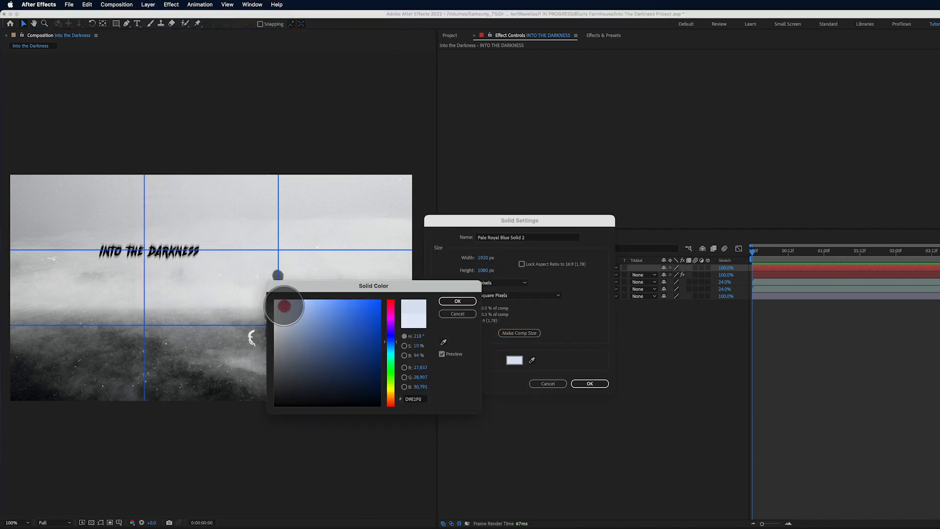
pyautogui.click(457, 300)
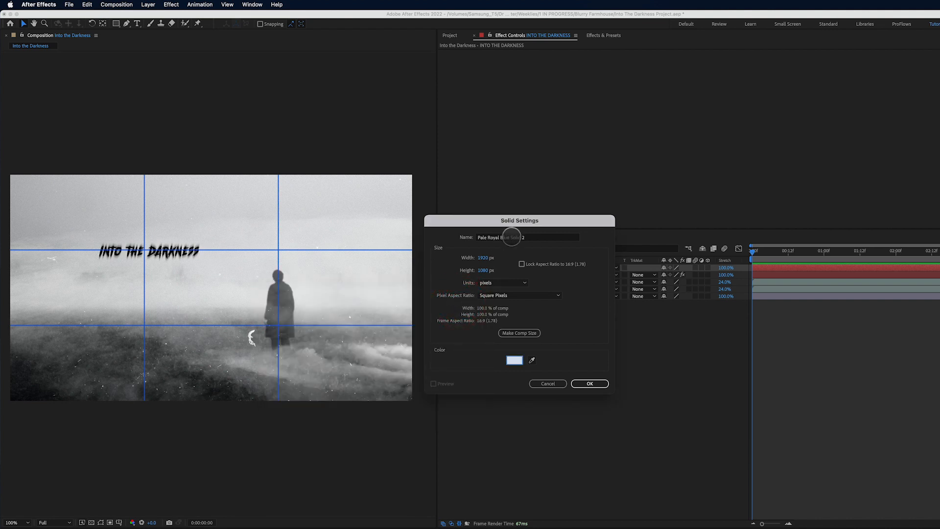
pyautogui.write('Flick')
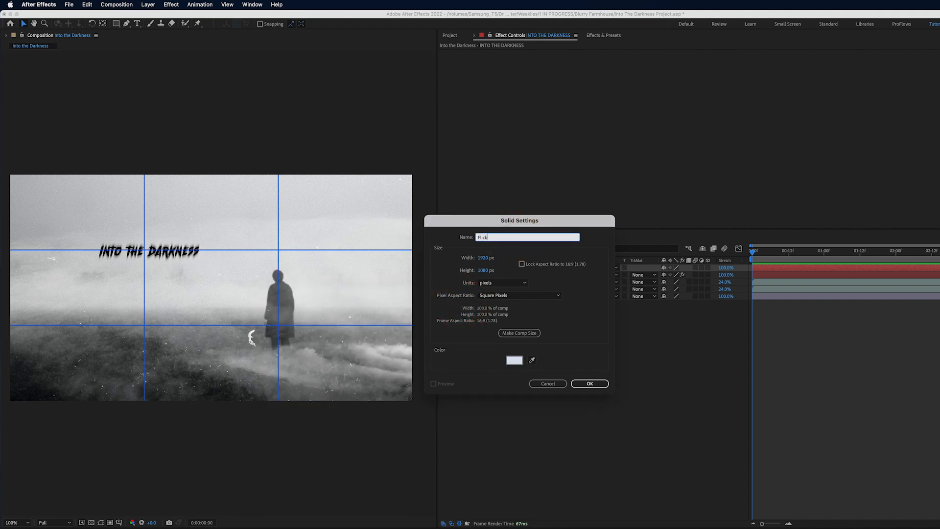
pyautogui.click(590, 384)
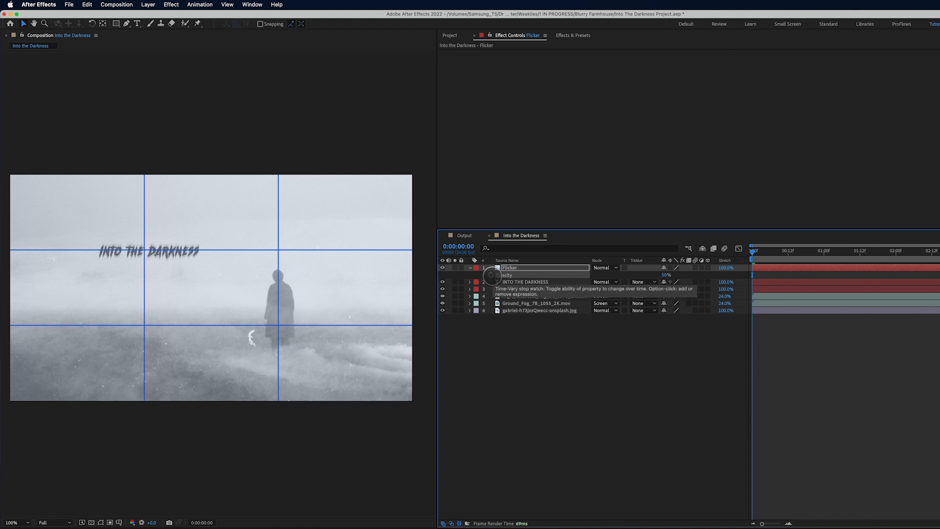
# Step: Drive the Flicker solid's opacity with a wiggle(3,50) expression
pyautogui.write('wiggle(6,')
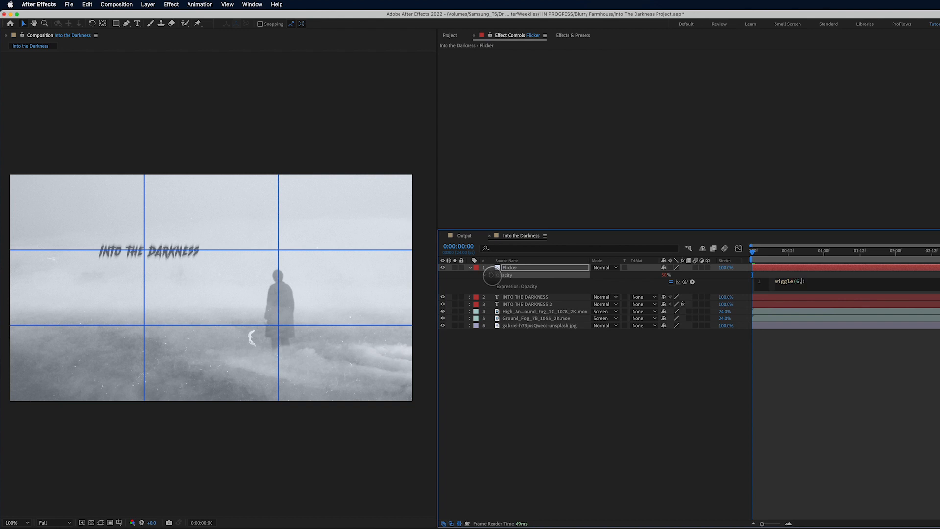
pyautogui.write('50)')
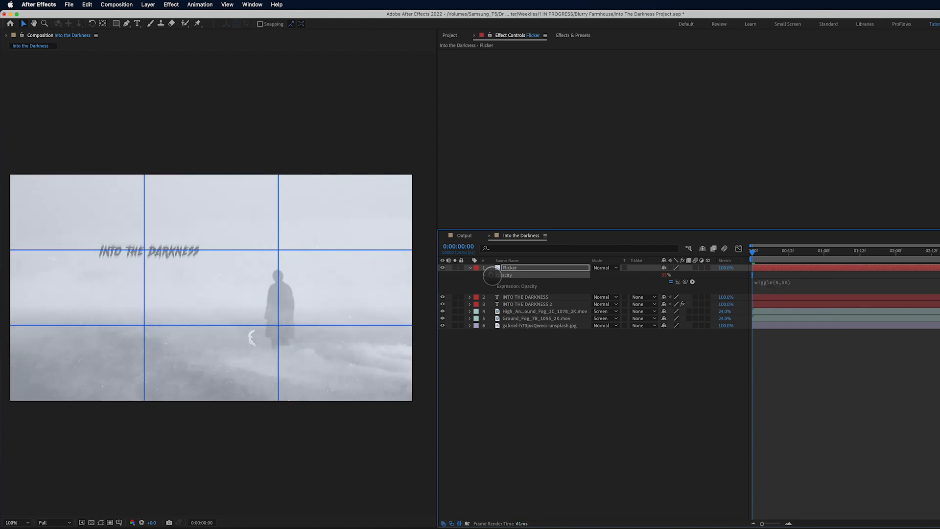
pyautogui.click(602, 268)
pyautogui.write('3')
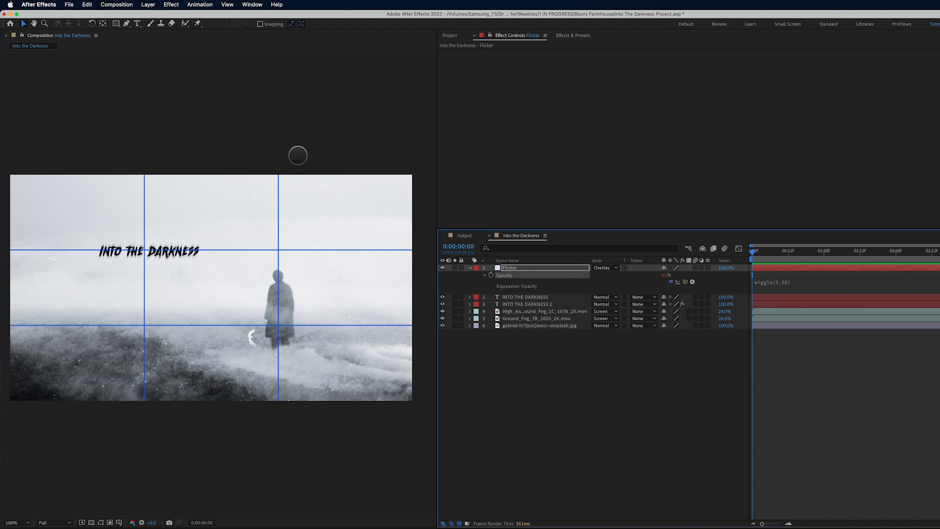
# Step: Add a new layer named Blur with Fast Box Blur softening the whole scene
pyautogui.click(162, 4)
pyautogui.write('Blur')
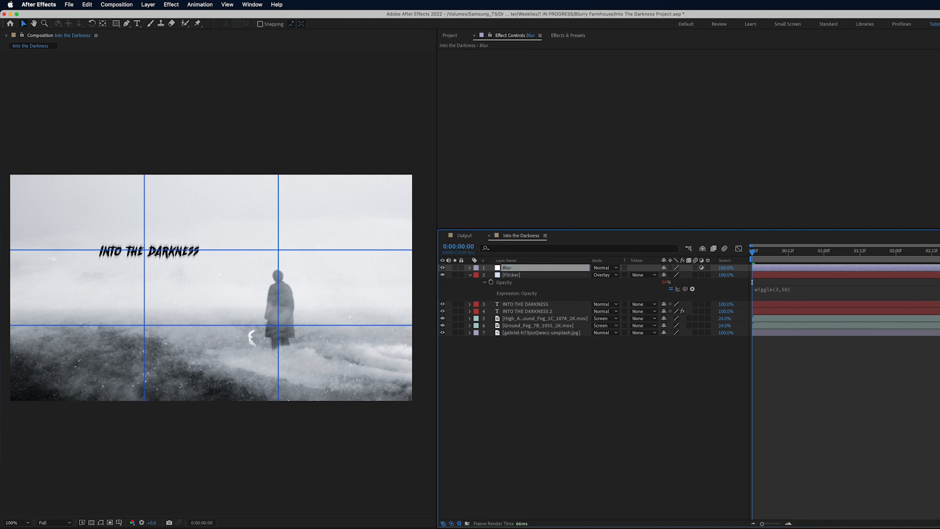
pyautogui.click(182, 4)
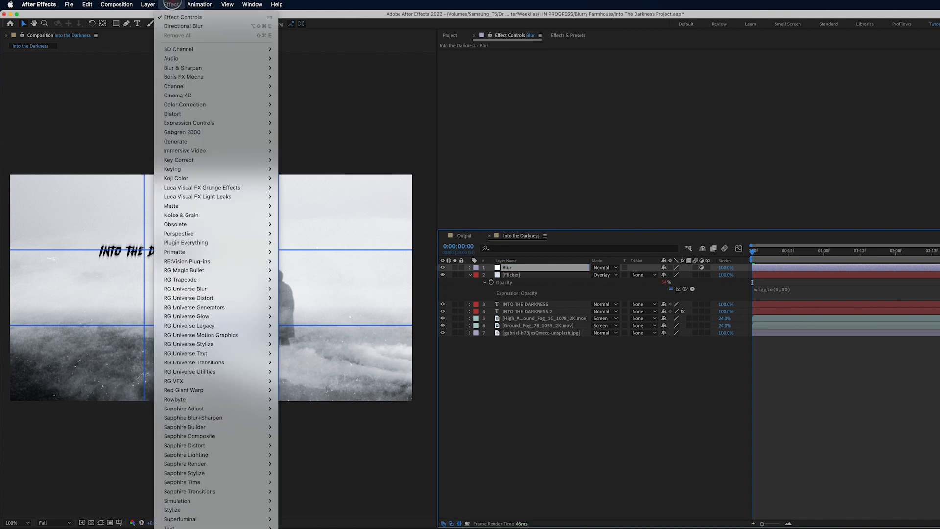
pyautogui.moveTo(182, 67)
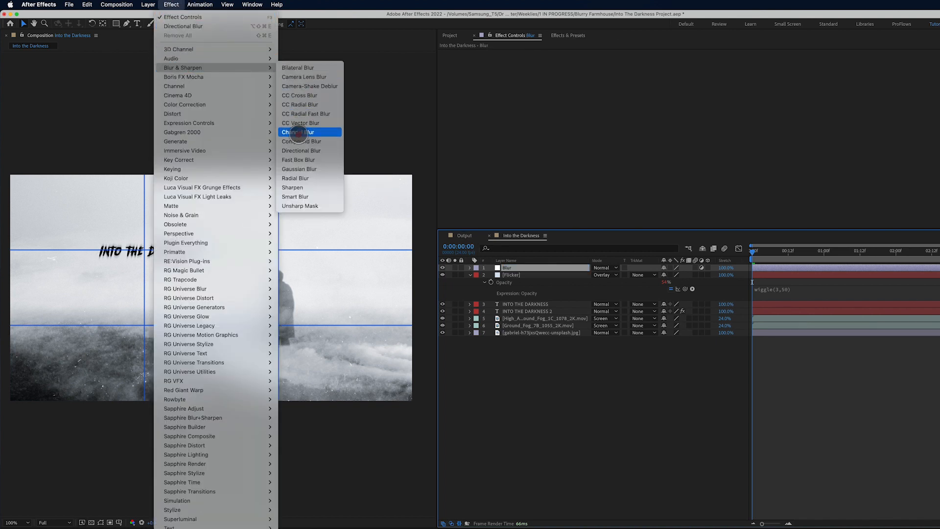
pyautogui.click(299, 159)
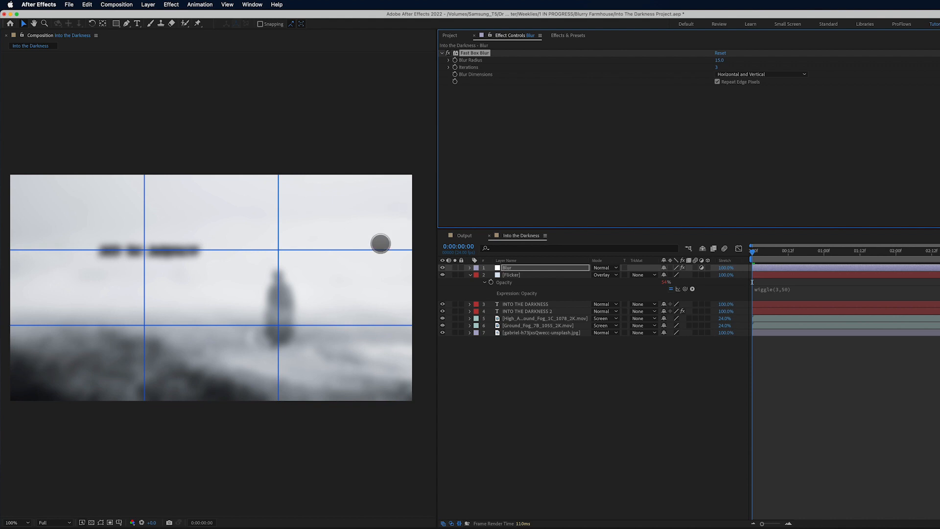
pyautogui.moveTo(129, 45)
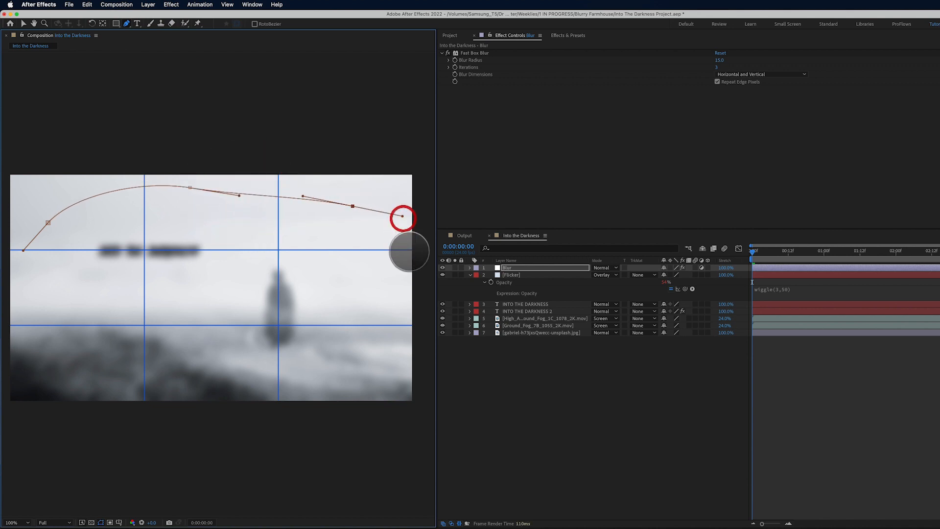
# Step: Draw and reshape a curved mask on the Blur layer so the blur stays at the frame edges
pyautogui.moveTo(402, 216); pyautogui.dragTo(372, 412)
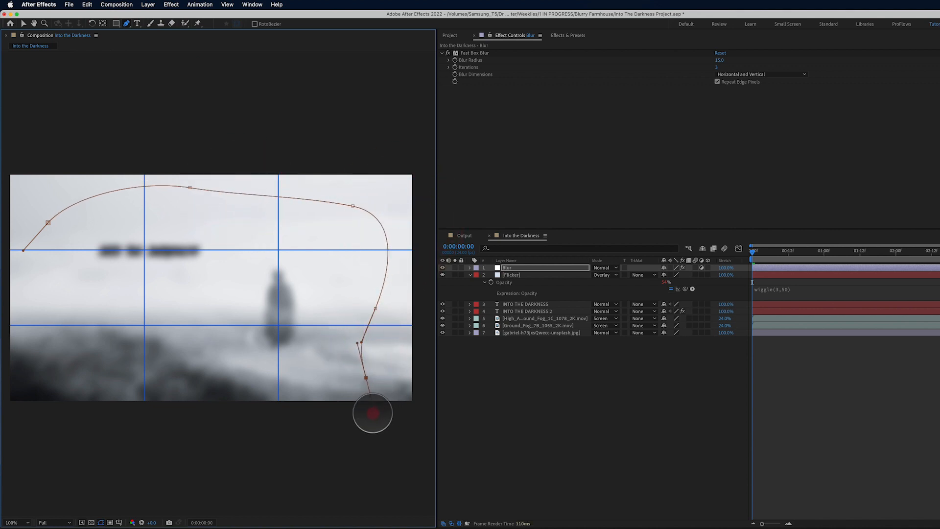
pyautogui.moveTo(372, 413); pyautogui.dragTo(52, 365)
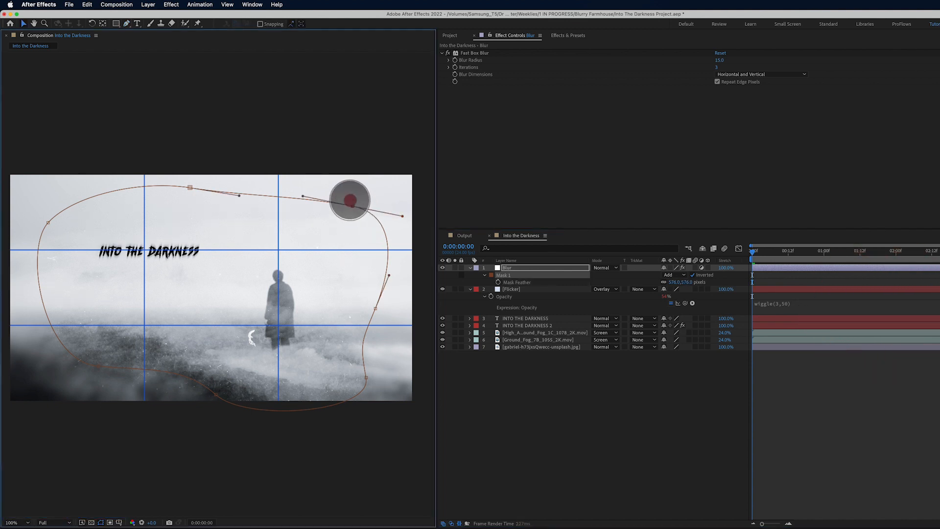
pyautogui.moveTo(349, 198); pyautogui.dragTo(386, 293)
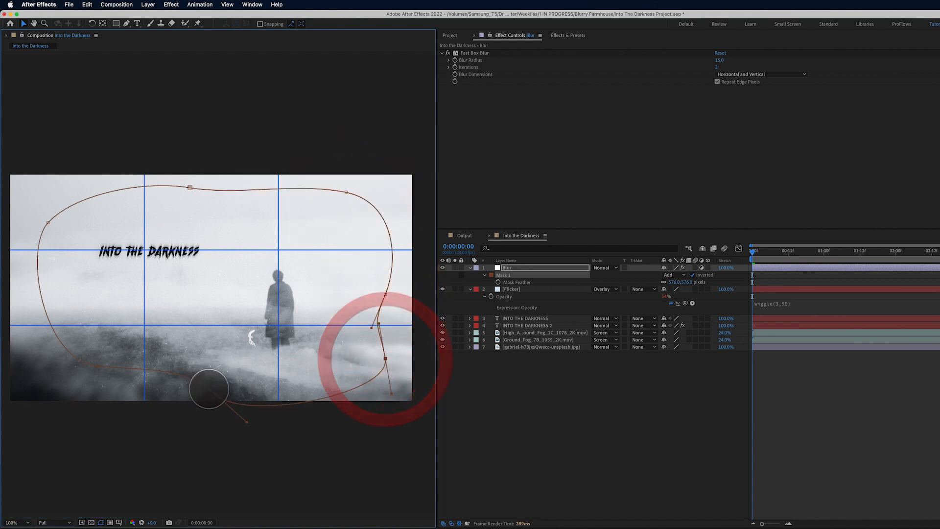
pyautogui.moveTo(384, 359); pyautogui.dragTo(79, 361)
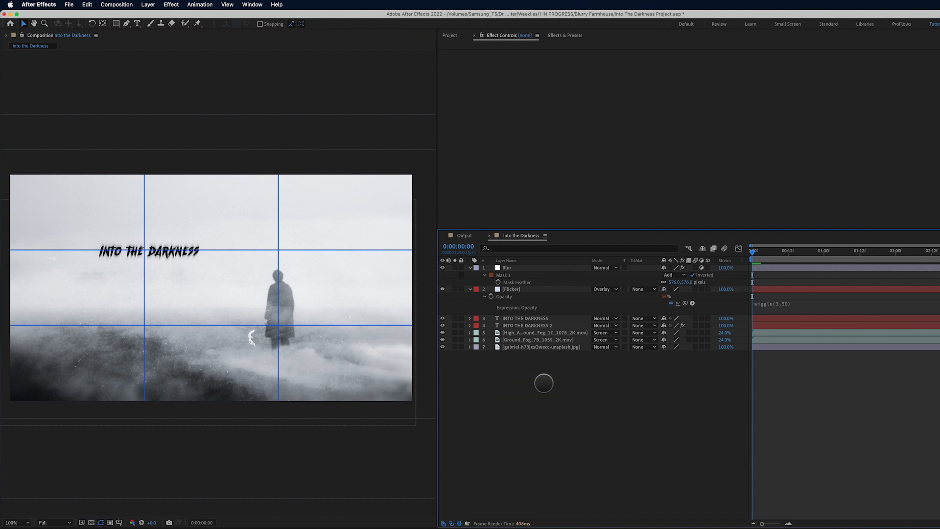
# Step: Add an adjustment layer named FX on top with a Noise effect at 12% amount
pyautogui.click(148, 4)
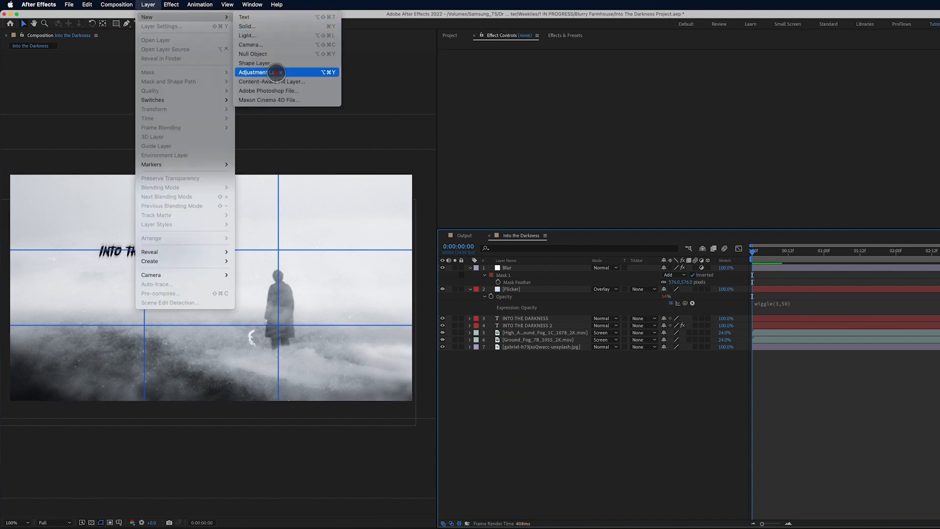
pyautogui.click(270, 73)
pyautogui.write('FX')
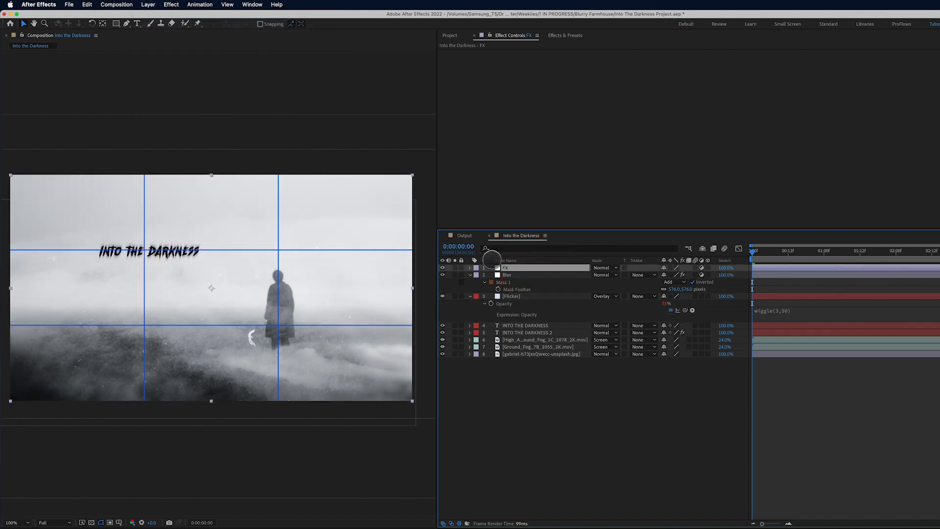
pyautogui.click(170, 4)
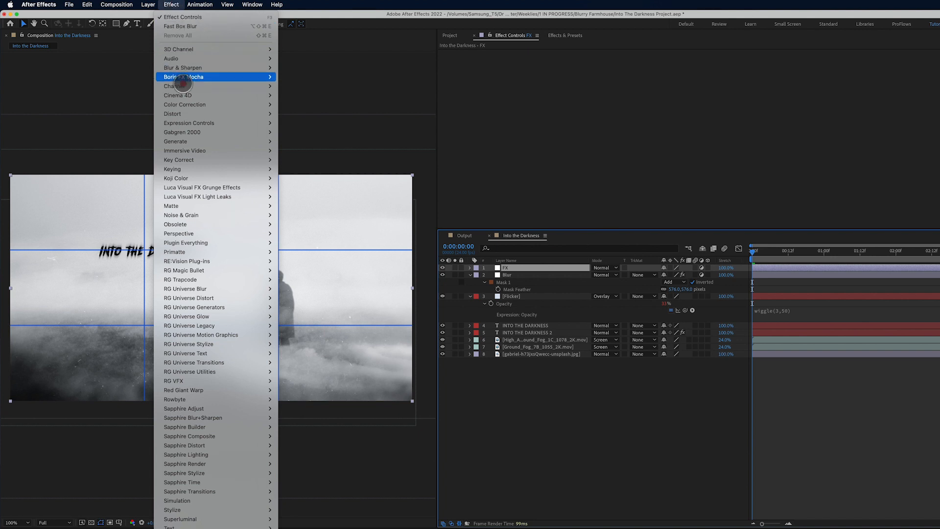
pyautogui.moveTo(200, 214)
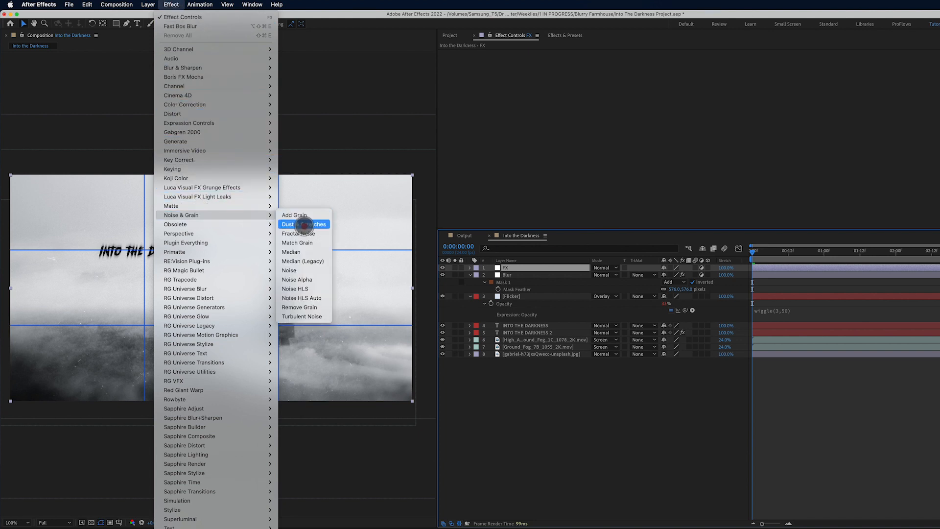
pyautogui.click(289, 270)
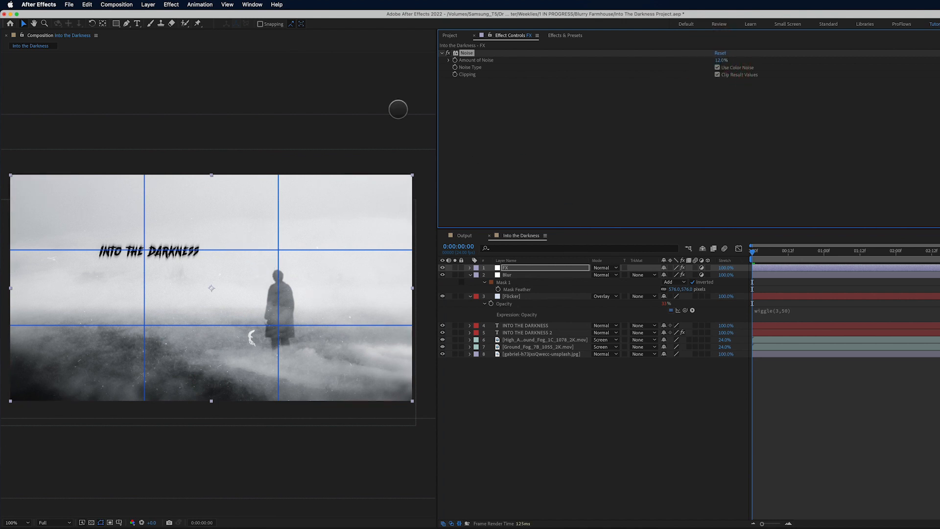
# Step: Apply Lumetri Color to FX and choose the SL IRON HDR creative look for a cold blue cast
pyautogui.click(170, 4)
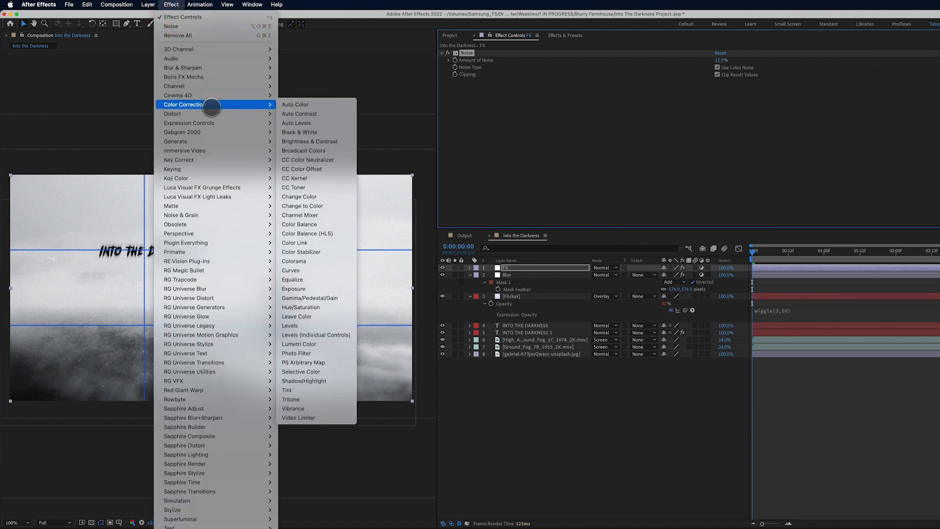
pyautogui.moveTo(305, 344)
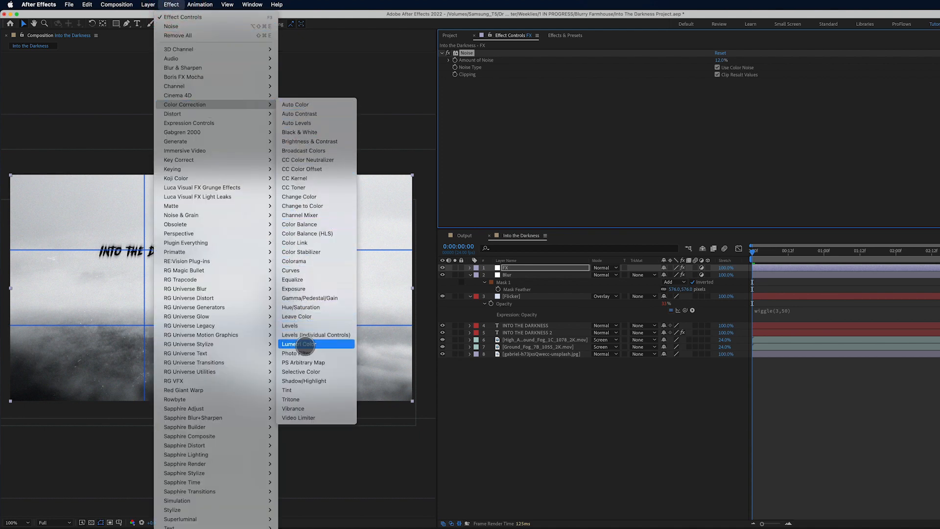
pyautogui.click(298, 344)
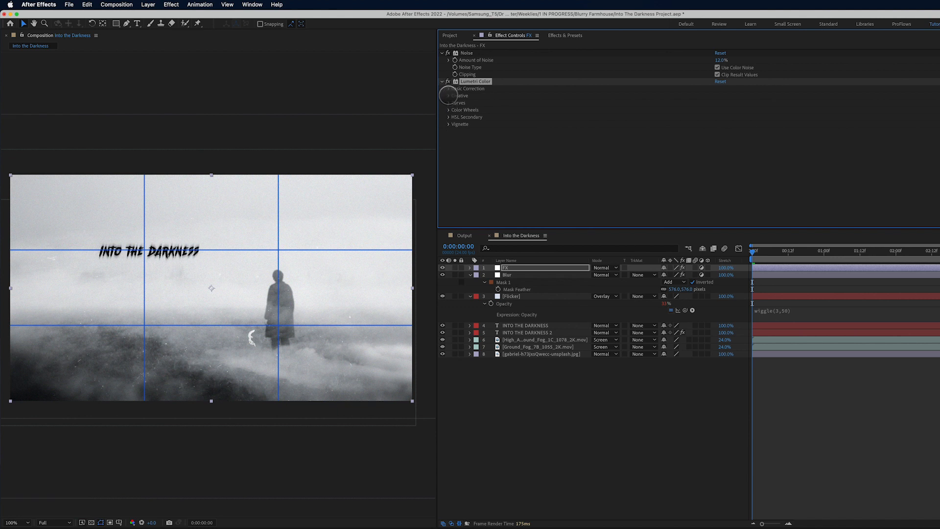
pyautogui.click(726, 110)
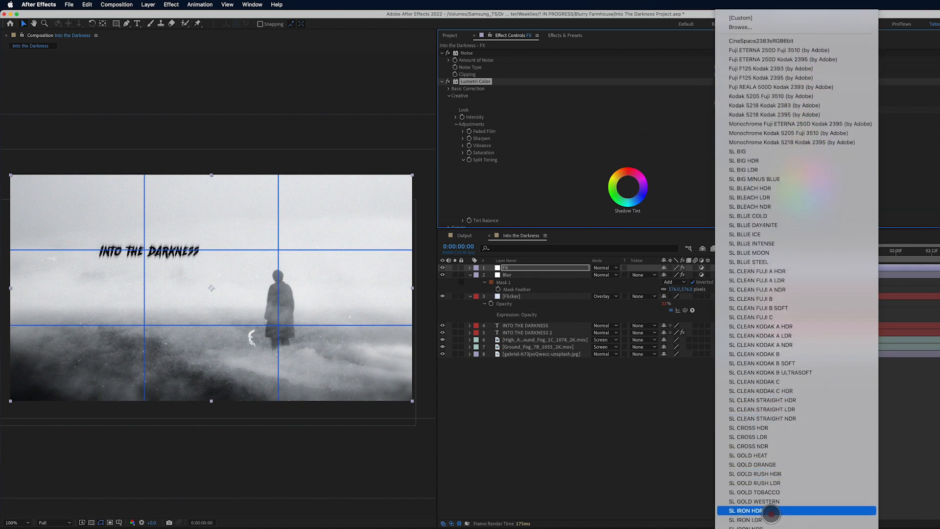
pyautogui.click(768, 522)
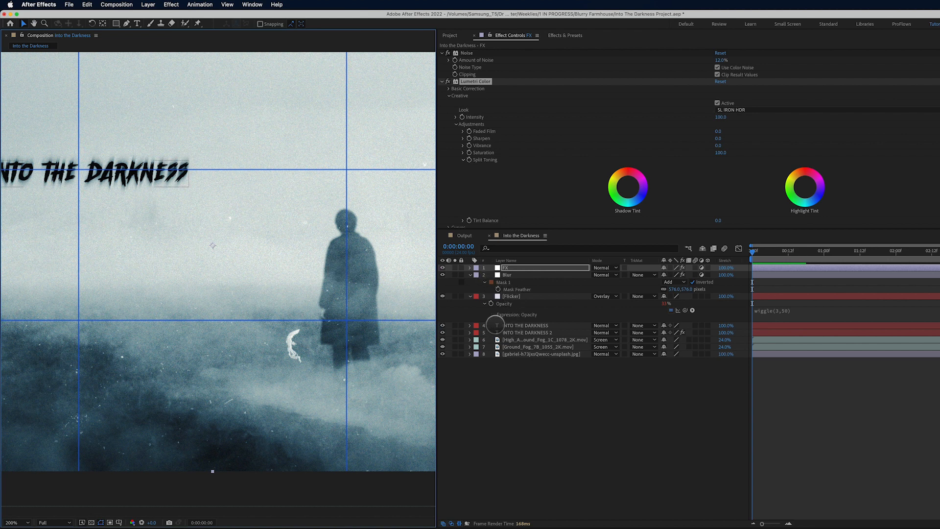
# Step: Recolour the INTO THE DARKNESS title text dark blue (#263540)
pyautogui.click(524, 325)
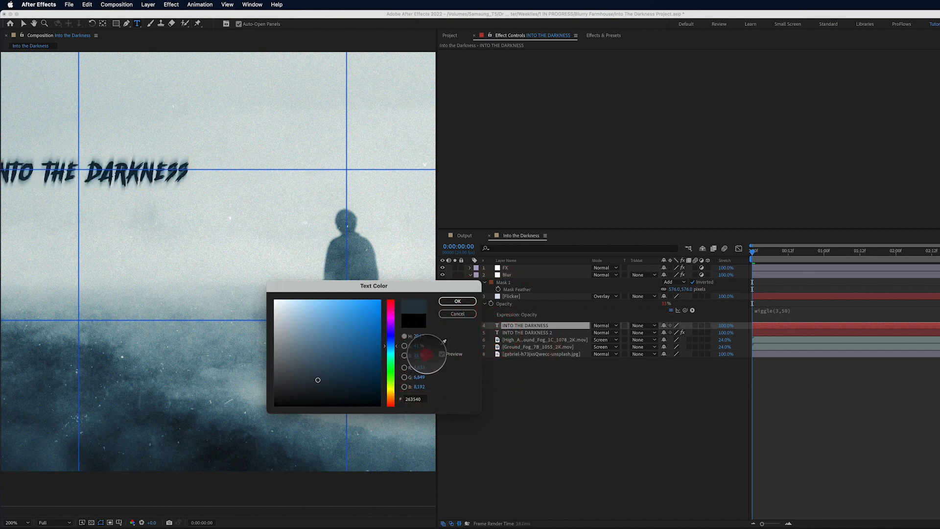
pyautogui.click(317, 374)
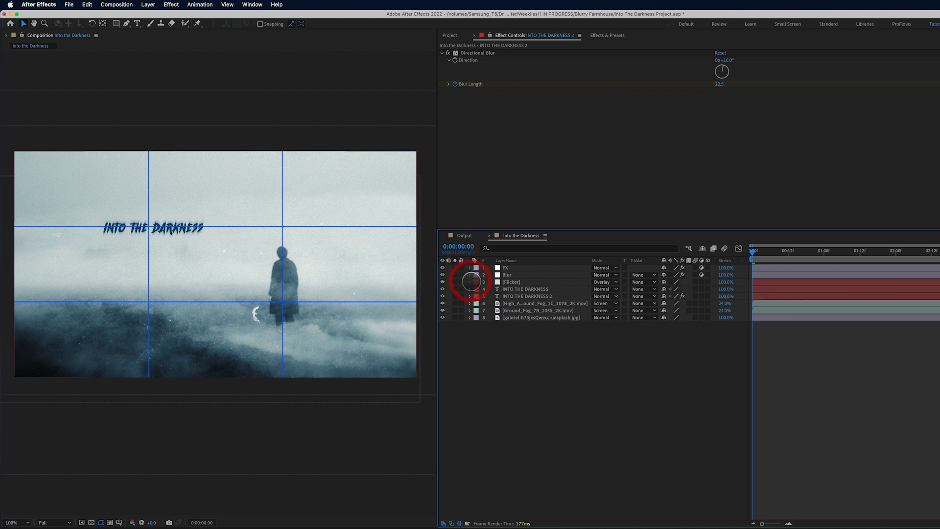
# Step: Create a black solid named Fractal with a Fractal Noise effect, then hide and lock it
pyautogui.click(149, 4)
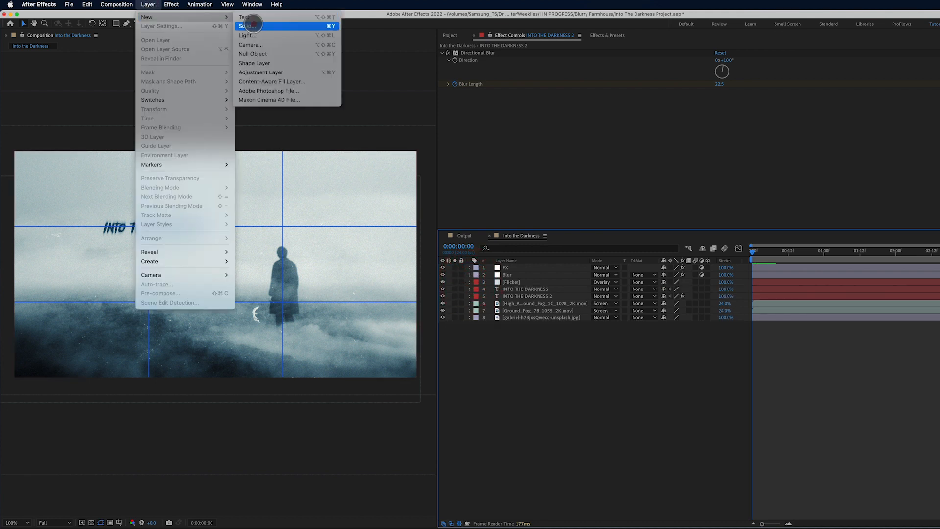
pyautogui.click(252, 26)
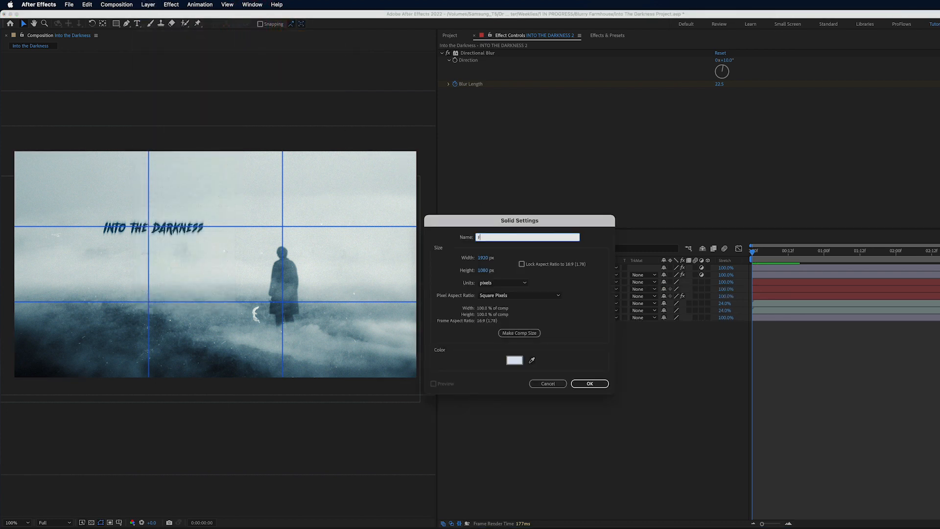
pyautogui.write('Fractal')
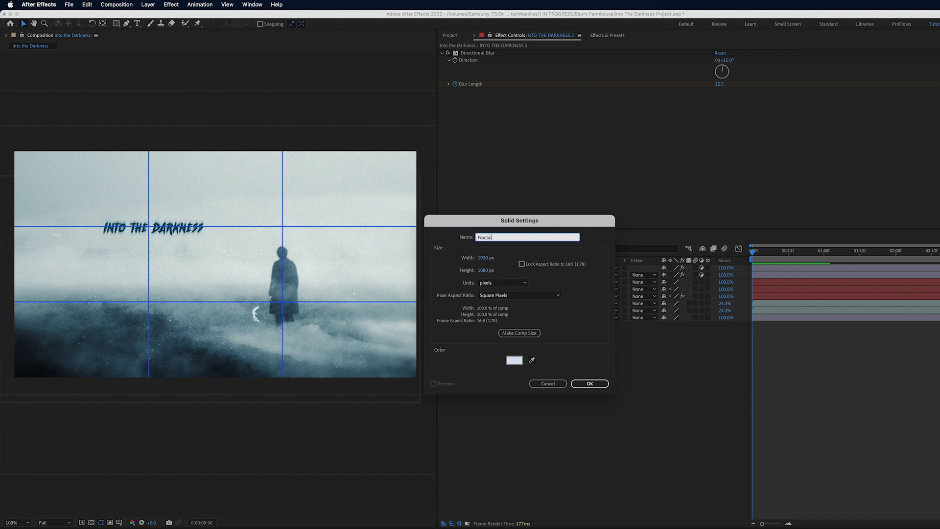
pyautogui.click(515, 360)
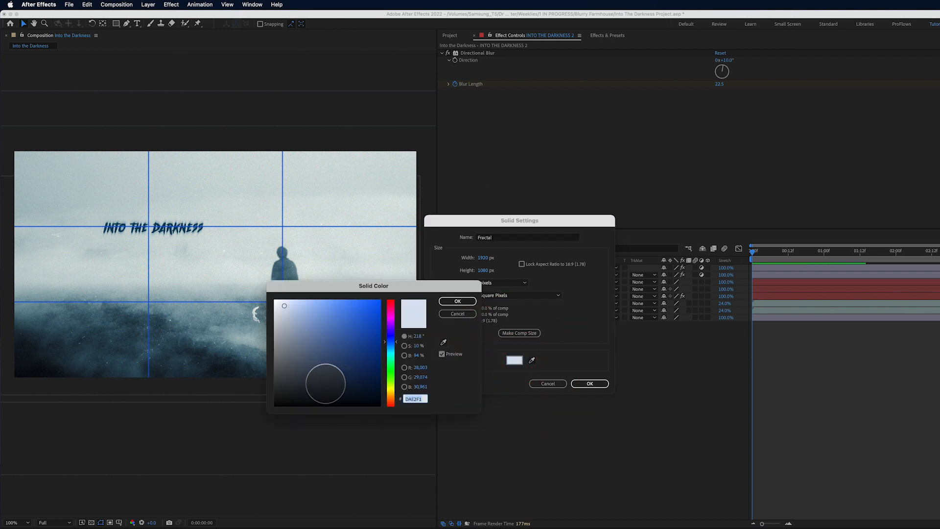
pyautogui.click(456, 302)
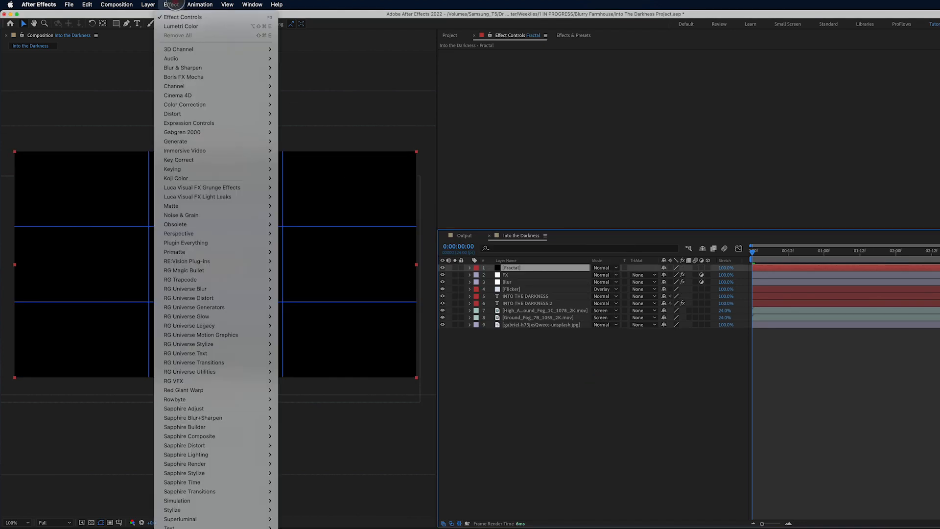
pyautogui.moveTo(198, 214)
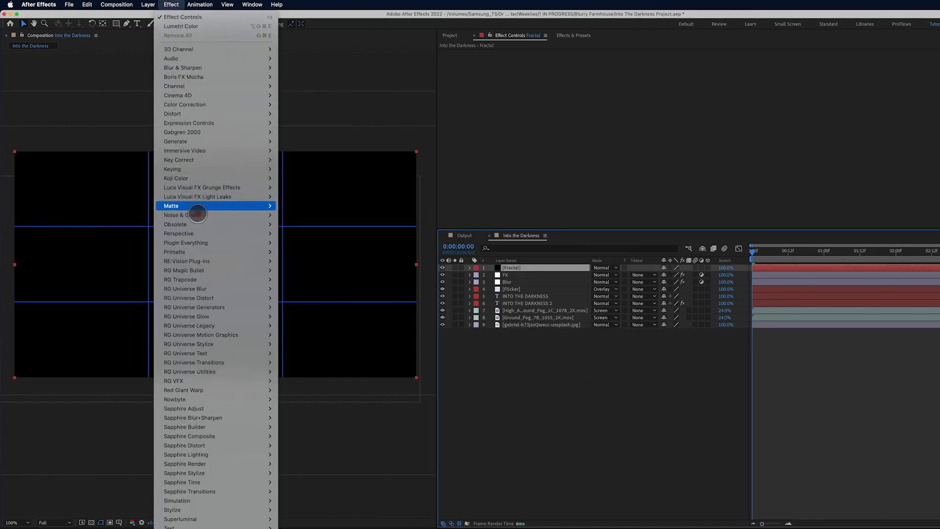
pyautogui.click(198, 211)
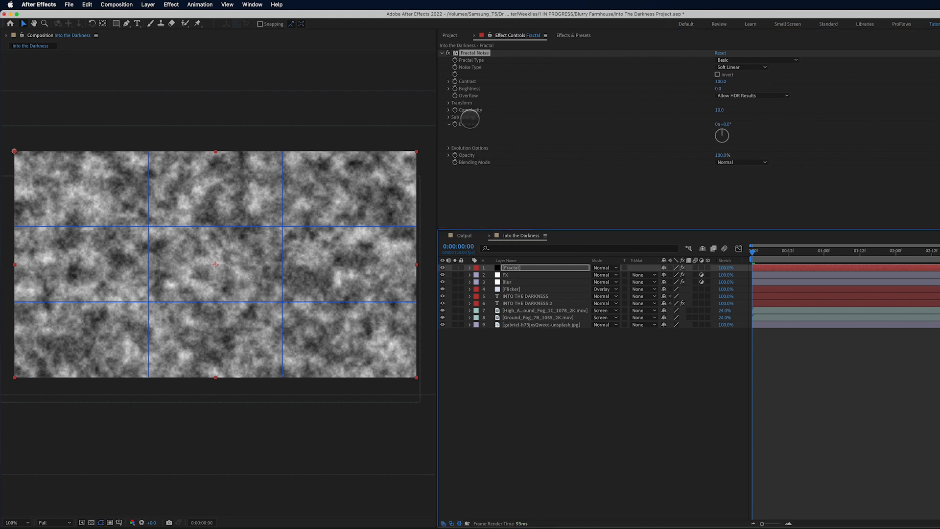
pyautogui.click(449, 102)
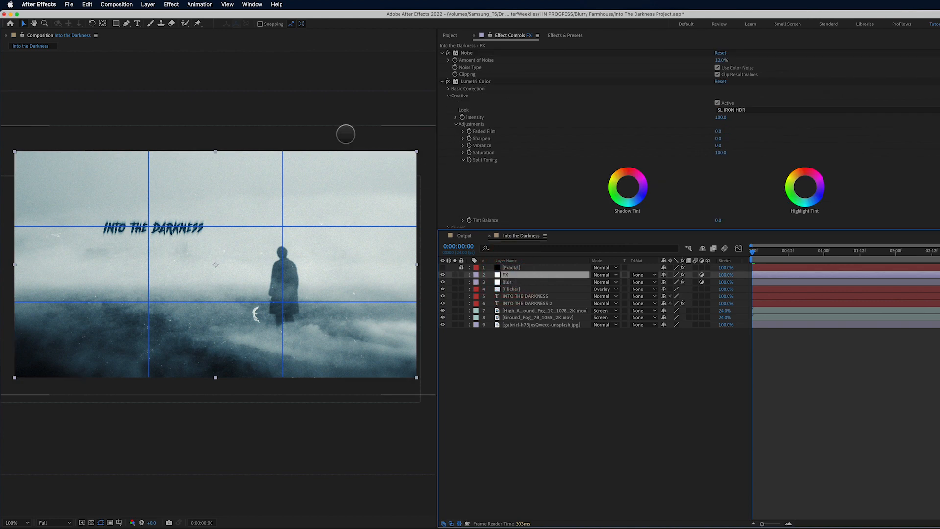
# Step: Apply Camera Lens Blur to FX using the Fractal layer with Effects & Masks as the blur map
pyautogui.click(171, 4)
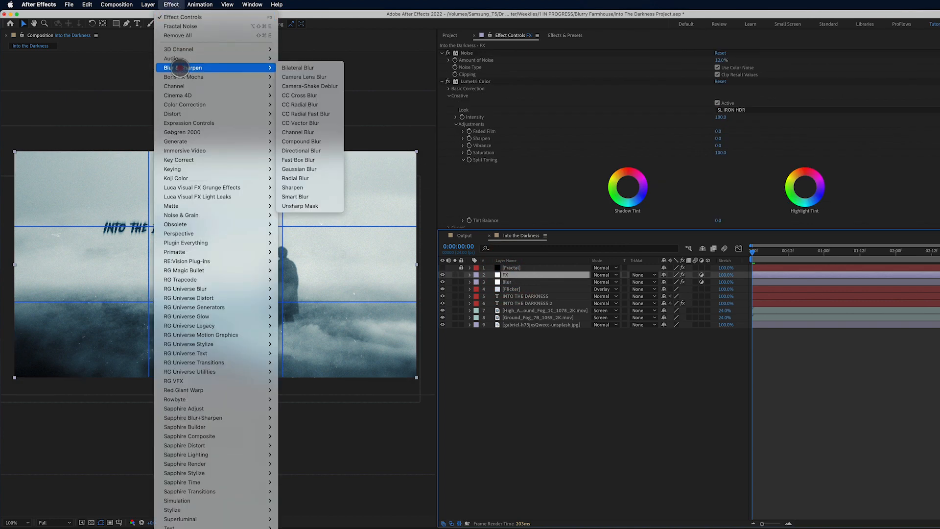
pyautogui.click(303, 77)
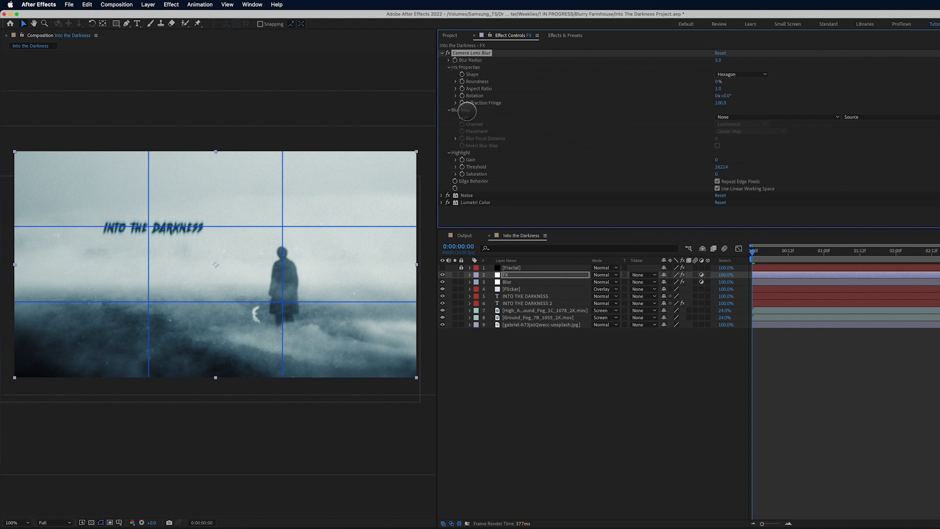
pyautogui.click(775, 116)
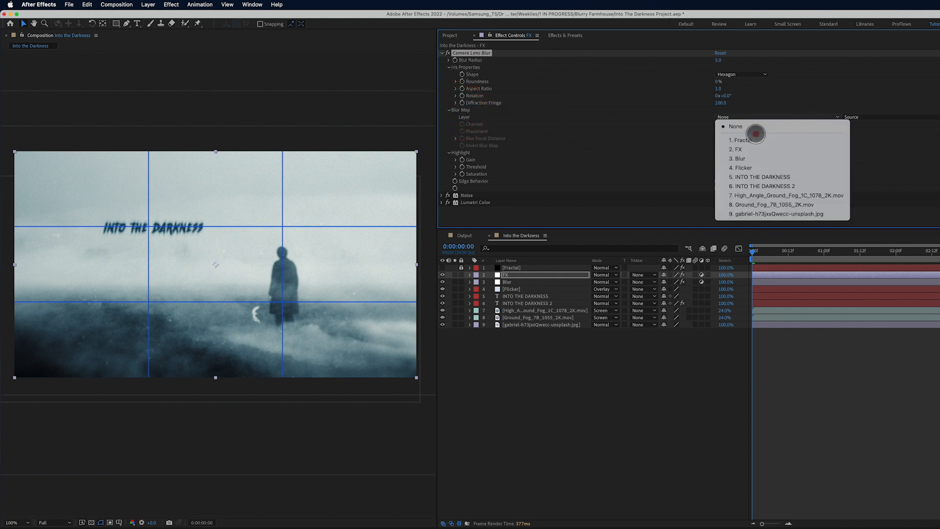
pyautogui.click(738, 140)
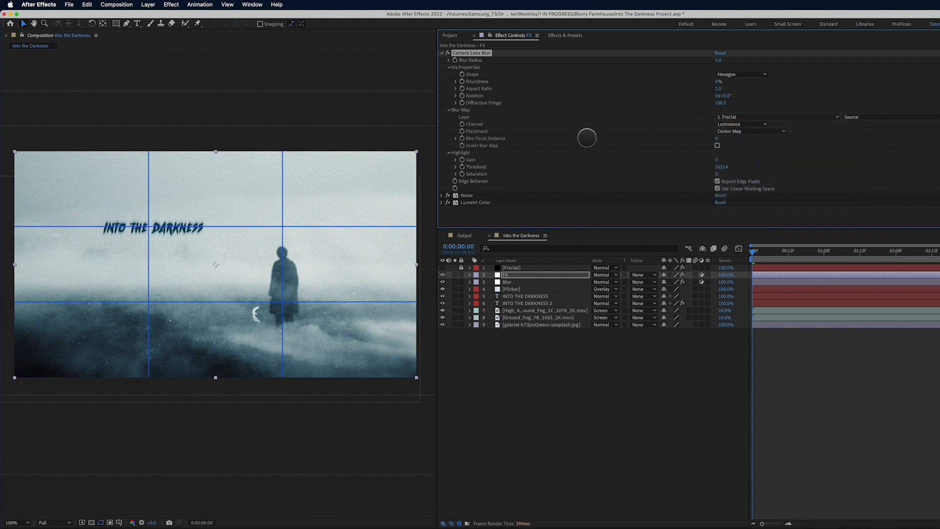
pyautogui.click(850, 118)
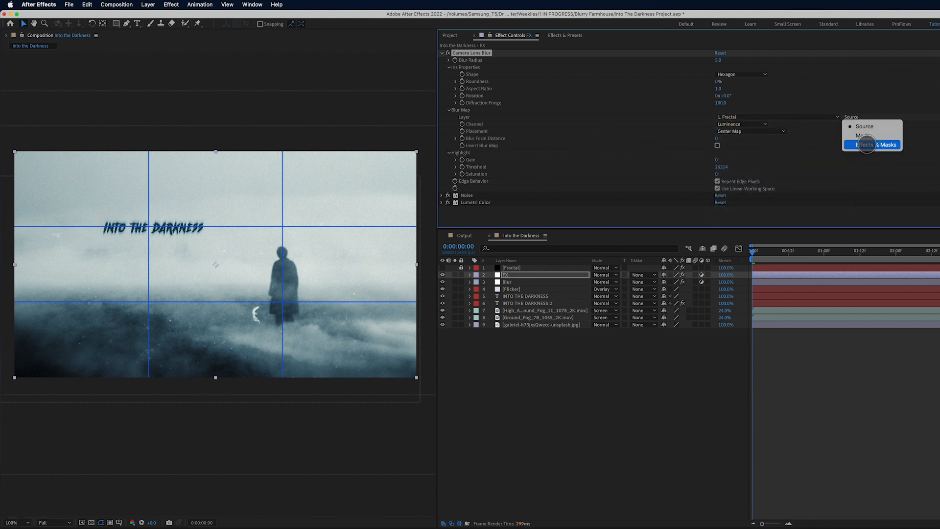
pyautogui.click(871, 145)
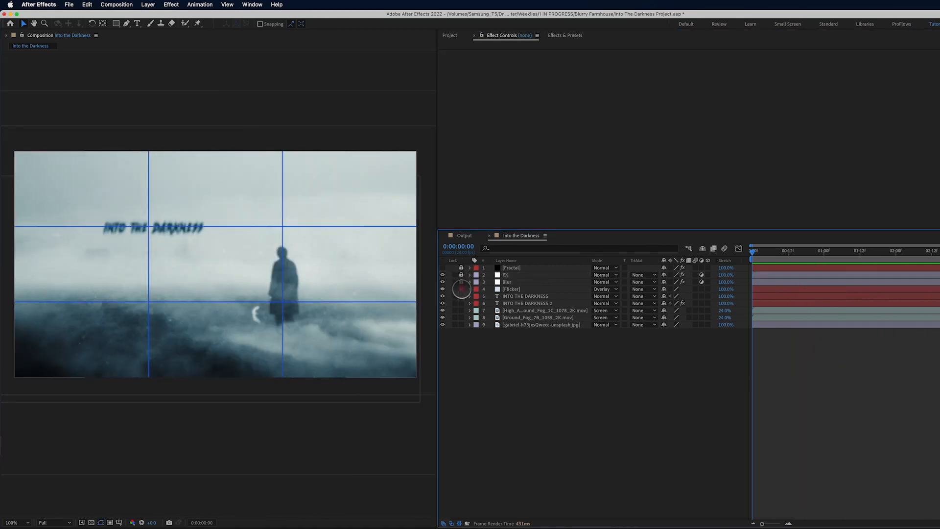
# Step: Add a 50mm Camera 1 and separate its Position into X, Y and Z dimensions
pyautogui.click(524, 296)
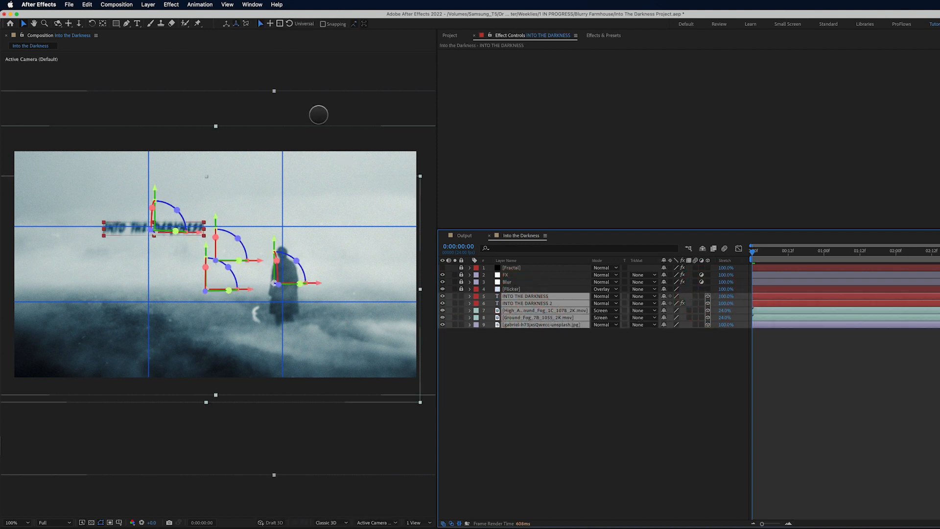
pyautogui.click(162, 4)
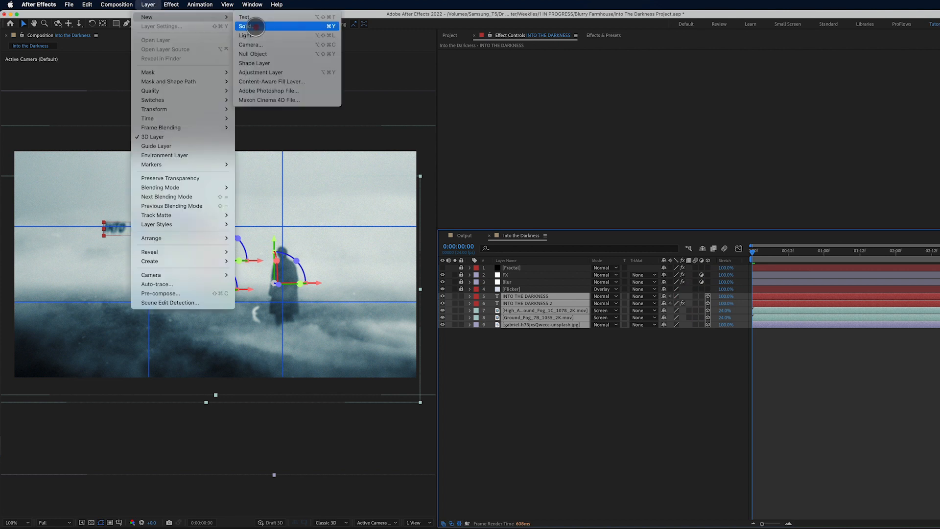
pyautogui.click(251, 44)
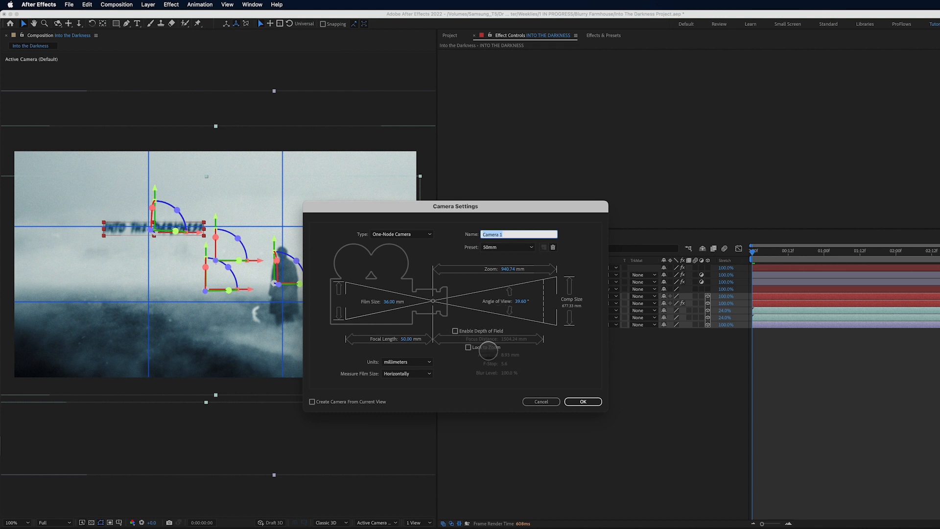
pyautogui.click(582, 401)
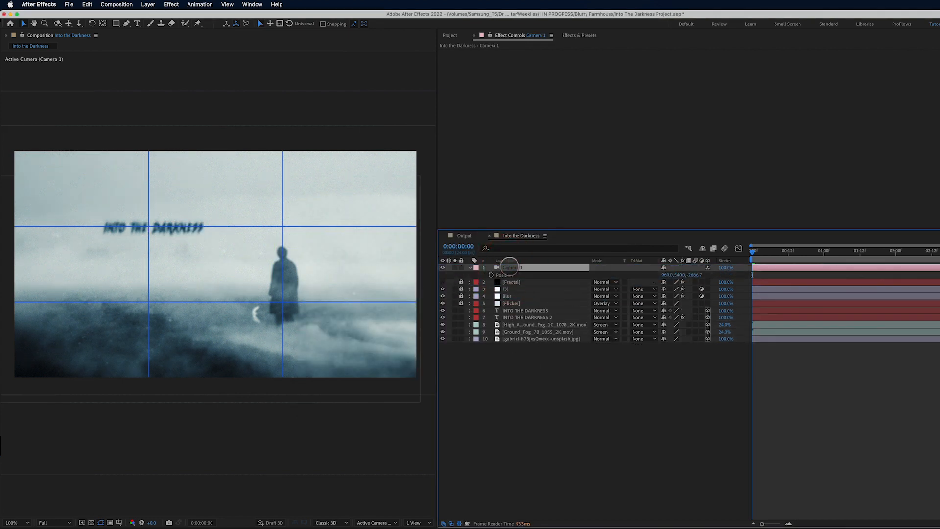
pyautogui.rightClick(504, 274)
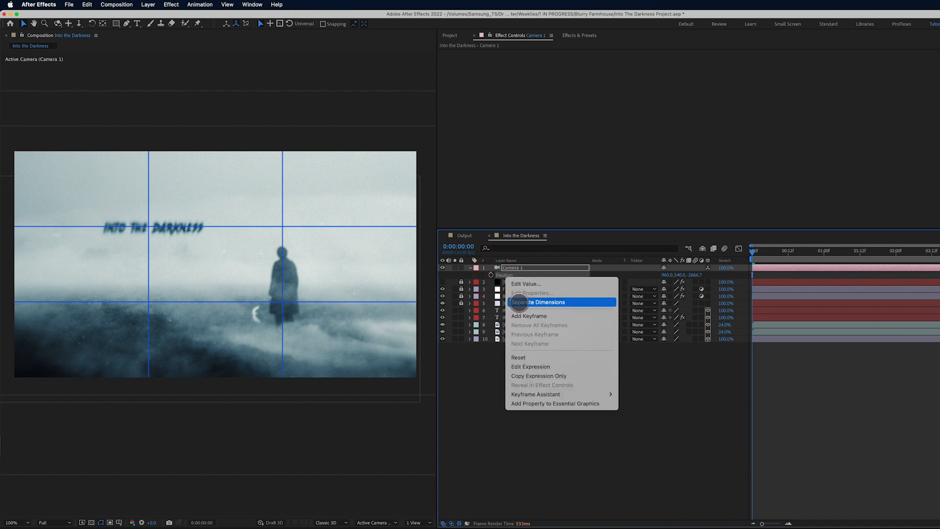
pyautogui.click(539, 301)
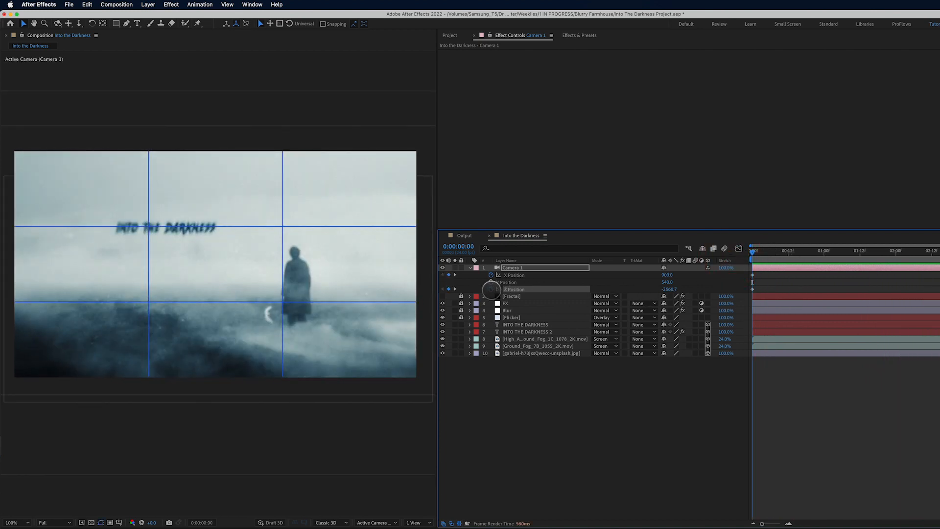
# Step: Drive Camera 1's Z Position with a wiggle(24,12) expression for a jittery push
pyautogui.click(490, 289)
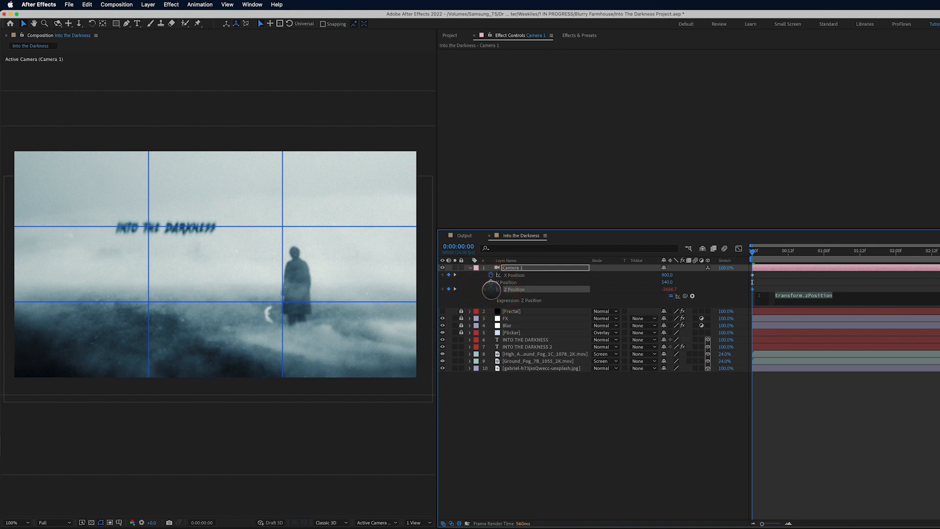
pyautogui.write('wiggle(')
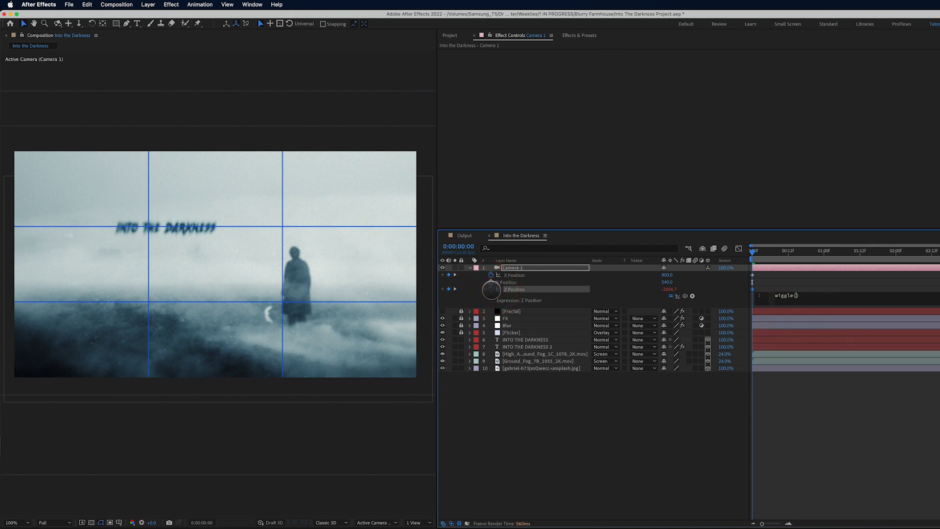
pyautogui.write('24,')
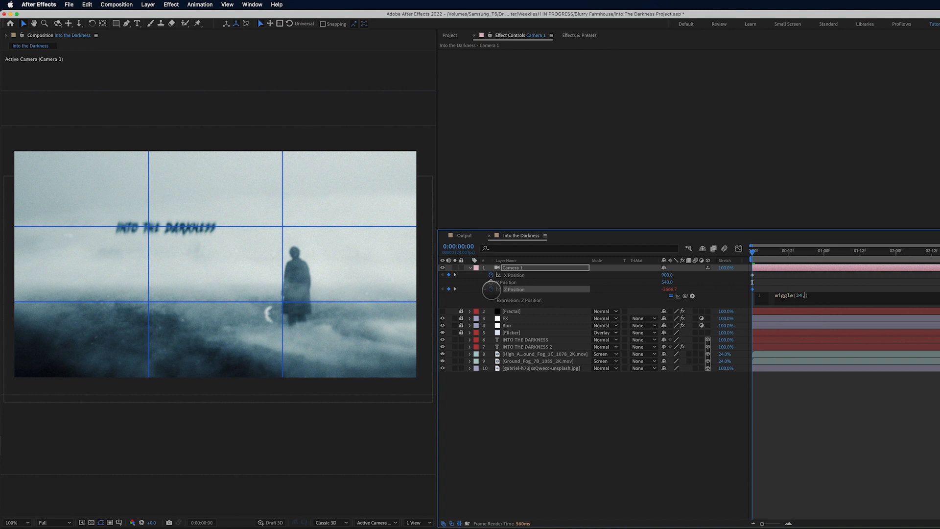
pyautogui.write('12)')
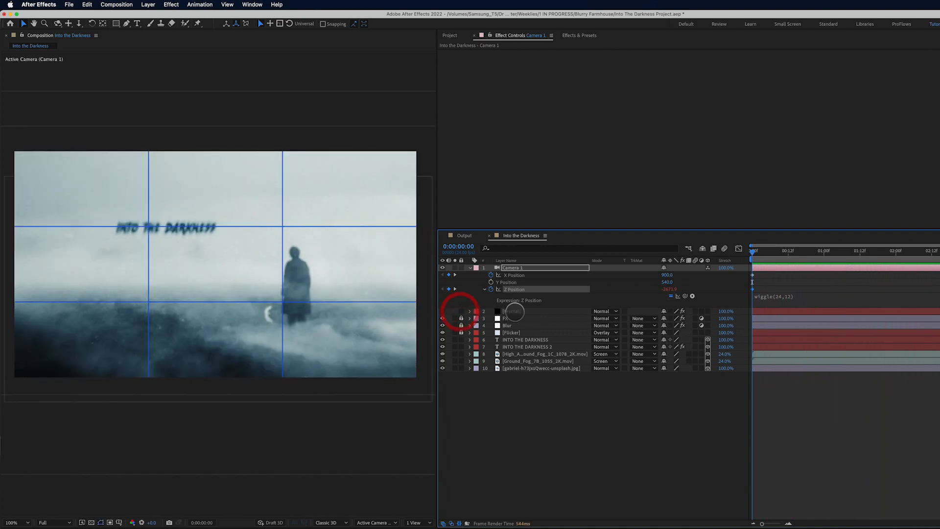
# Step: Unlock and select the Fractal layer to review its Fractal Noise settings
pyautogui.click(511, 312)
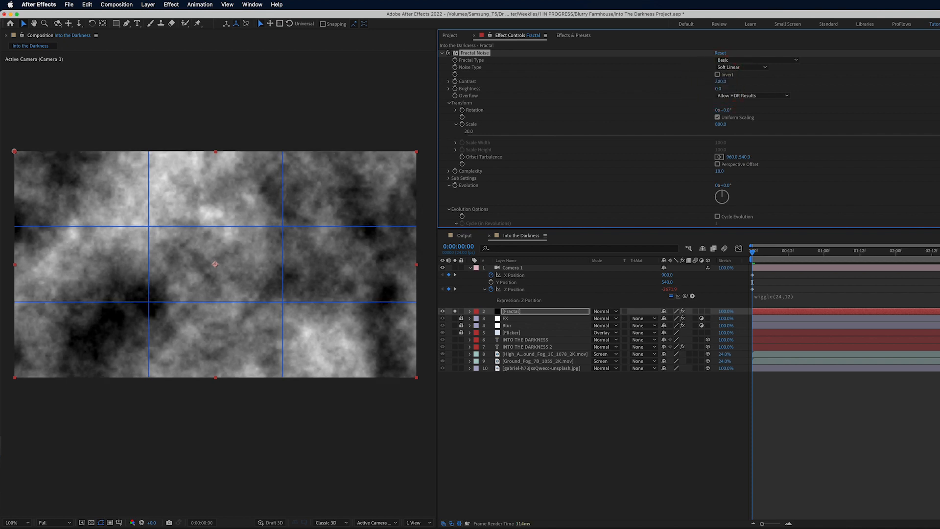
pyautogui.click(440, 312)
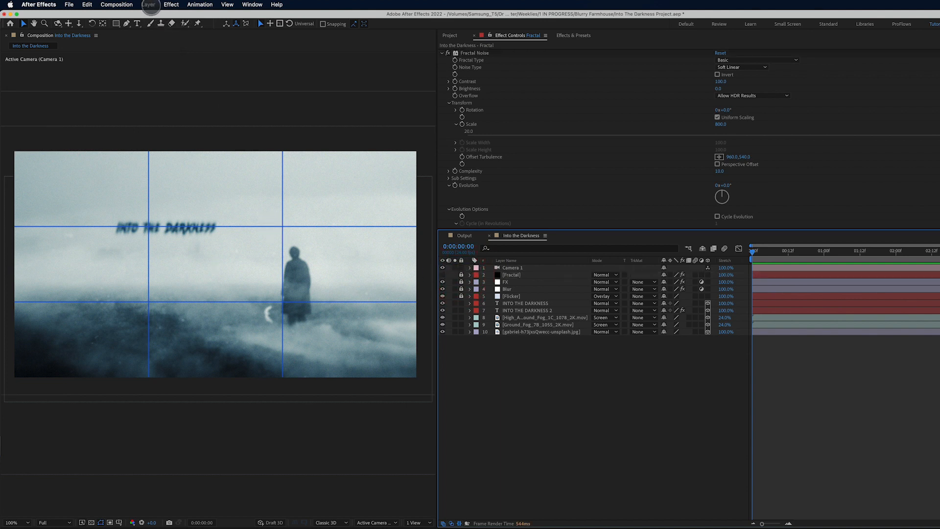
# Step: Add a new light of type Spot to create Spot Light 1 over the scene
pyautogui.click(149, 4)
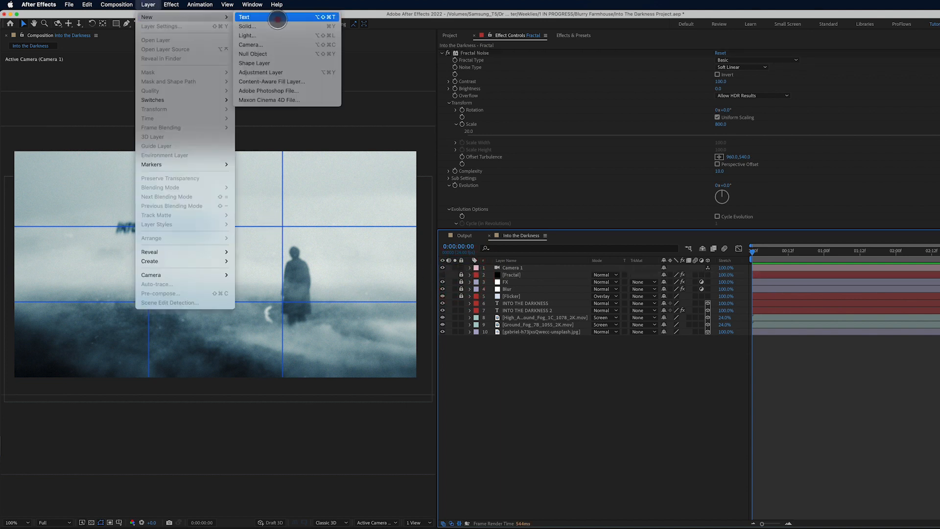
pyautogui.click(248, 35)
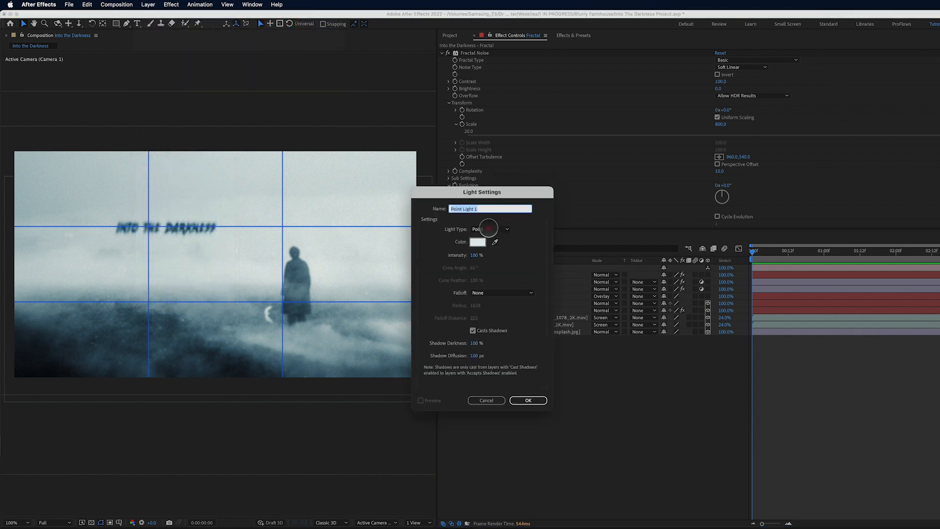
pyautogui.click(490, 229)
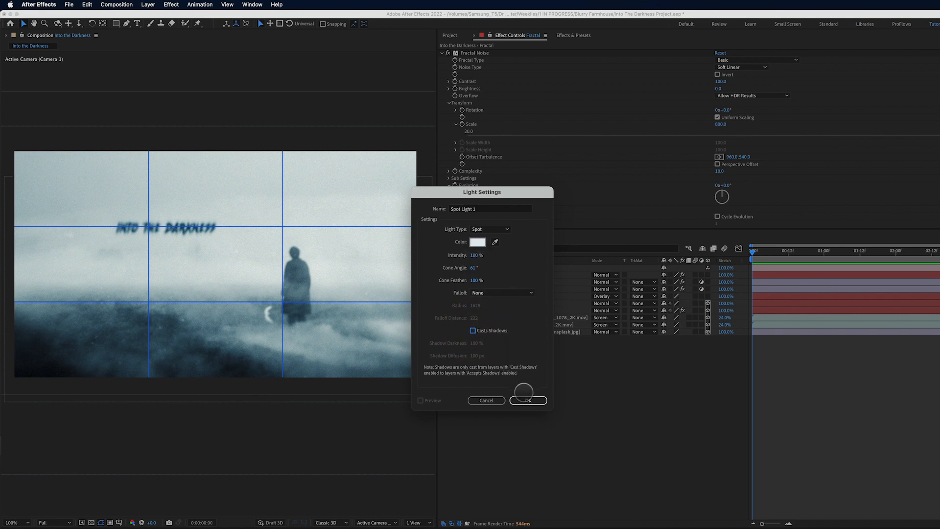
pyautogui.click(527, 400)
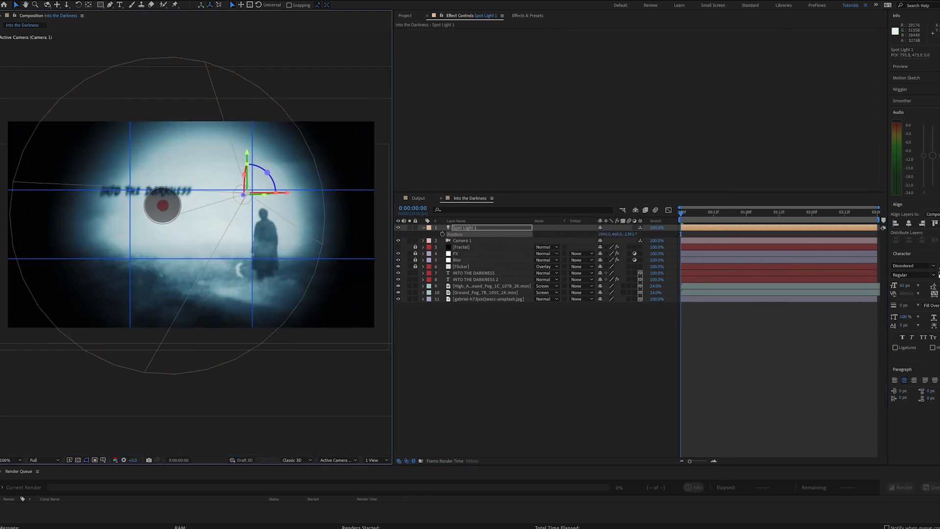
# Step: Reposition Spot Light 1 in the viewer and re-aim its beam back over the scene
pyautogui.moveTo(161, 204); pyautogui.dragTo(136, 127)
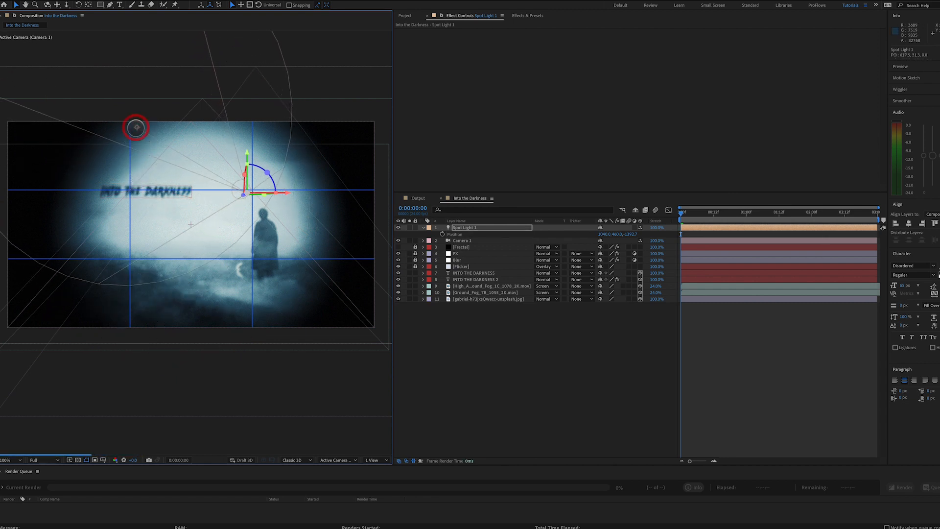
pyautogui.moveTo(135, 127); pyautogui.dragTo(113, 73)
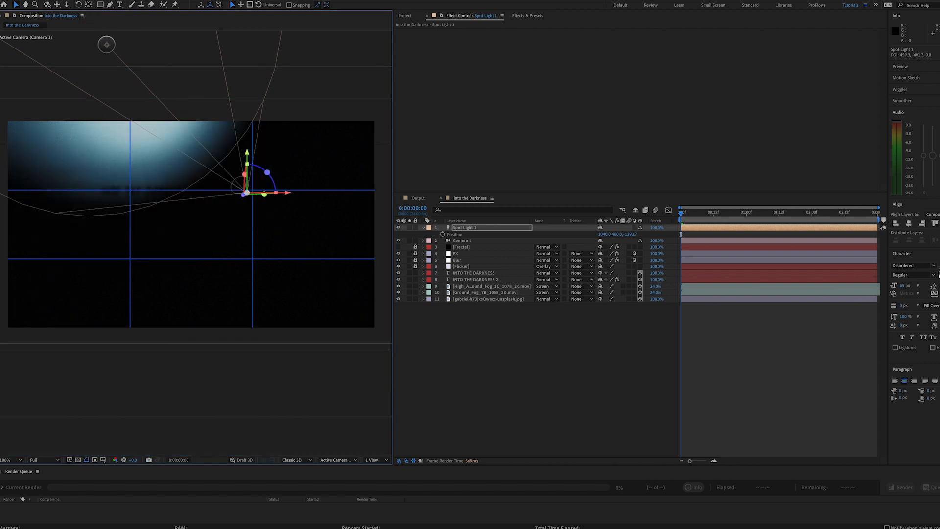
pyautogui.moveTo(105, 44); pyautogui.dragTo(284, 292)
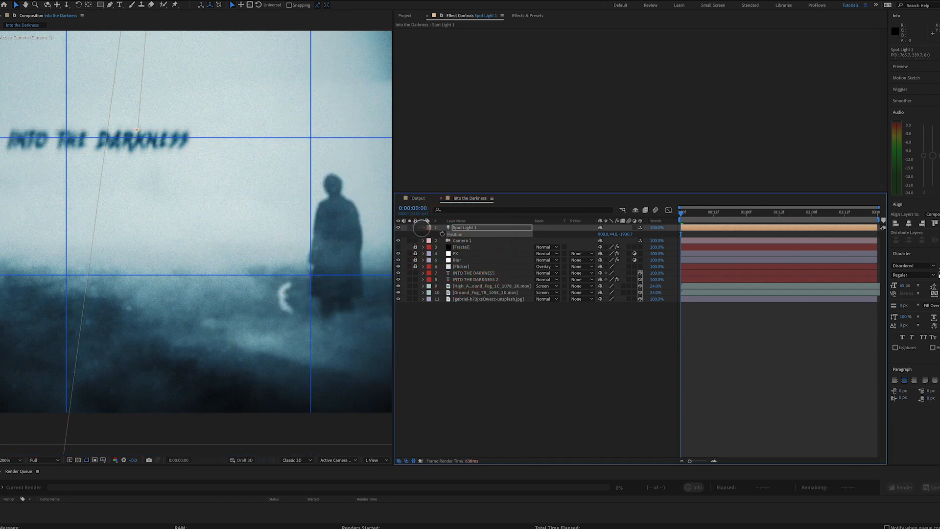
# Step: Keyframe the spotlight's Point of Interest at the start and near 2:23 so the aim shifts
pyautogui.click(423, 227)
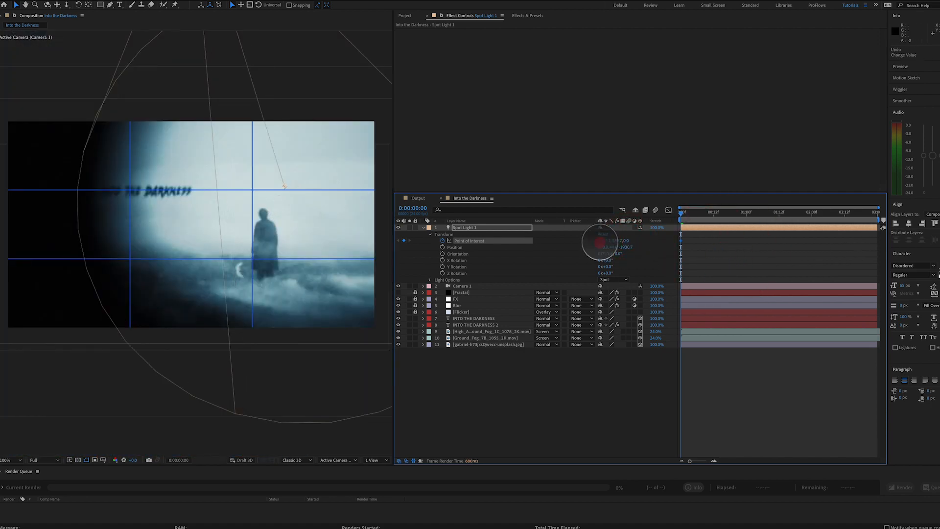
pyautogui.moveTo(599, 243); pyautogui.dragTo(331, 259)
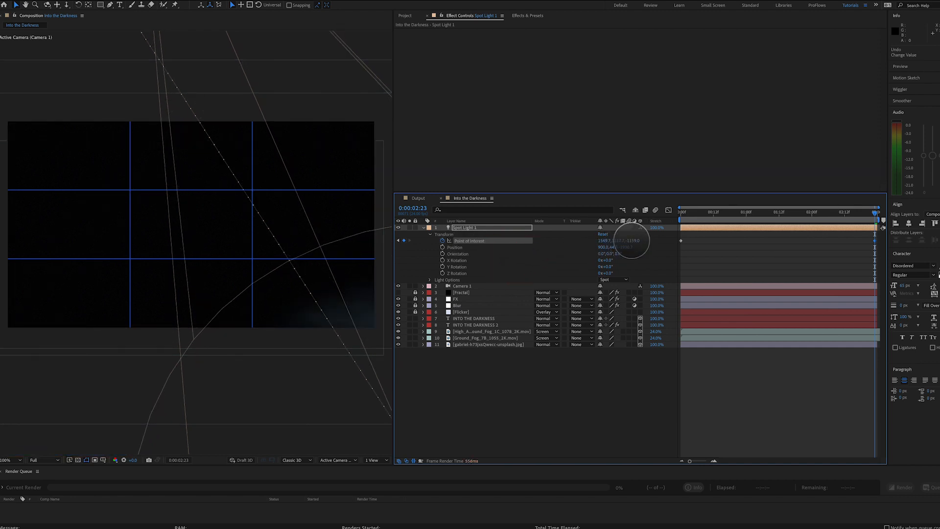
pyautogui.moveTo(629, 241); pyautogui.dragTo(673, 248)
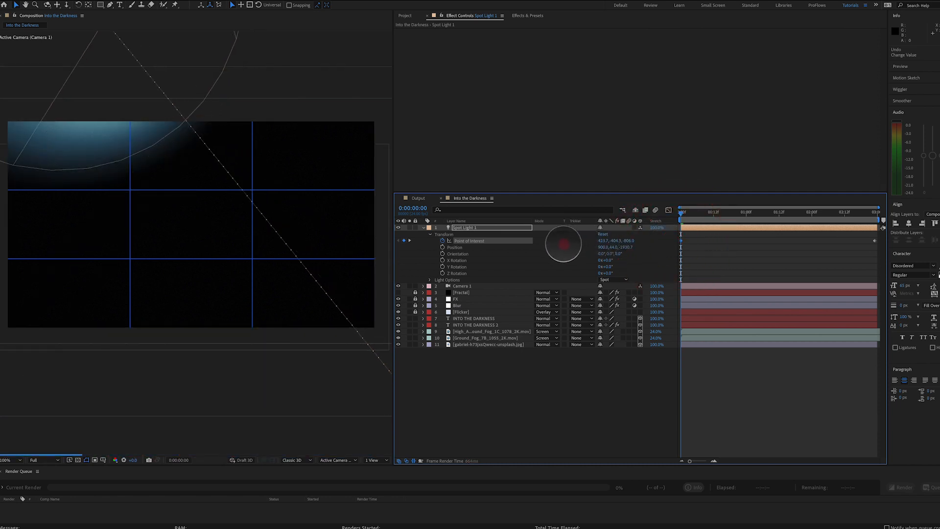
# Step: Refine the first-frame Point of Interest, then reveal Spot Light 1's light options for intensity and cone angle
pyautogui.moveTo(562, 243); pyautogui.dragTo(593, 235)
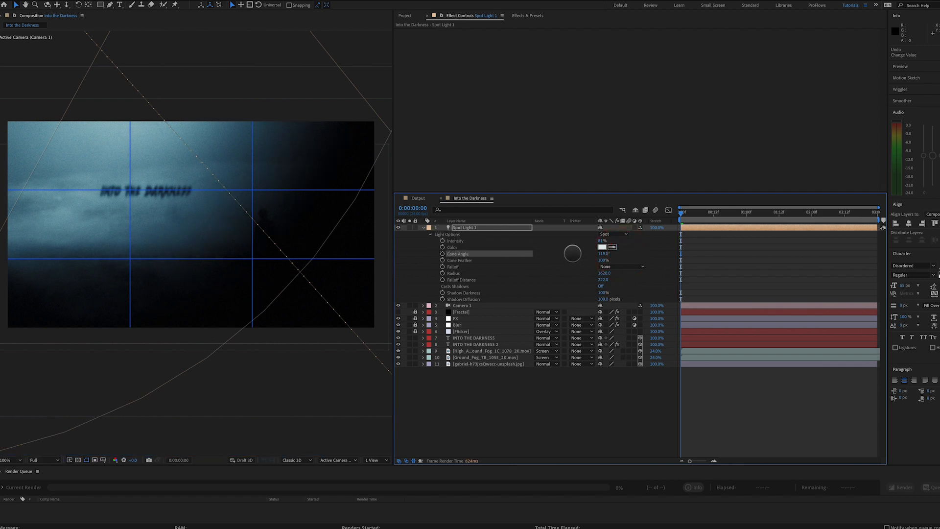
pyautogui.click(422, 233)
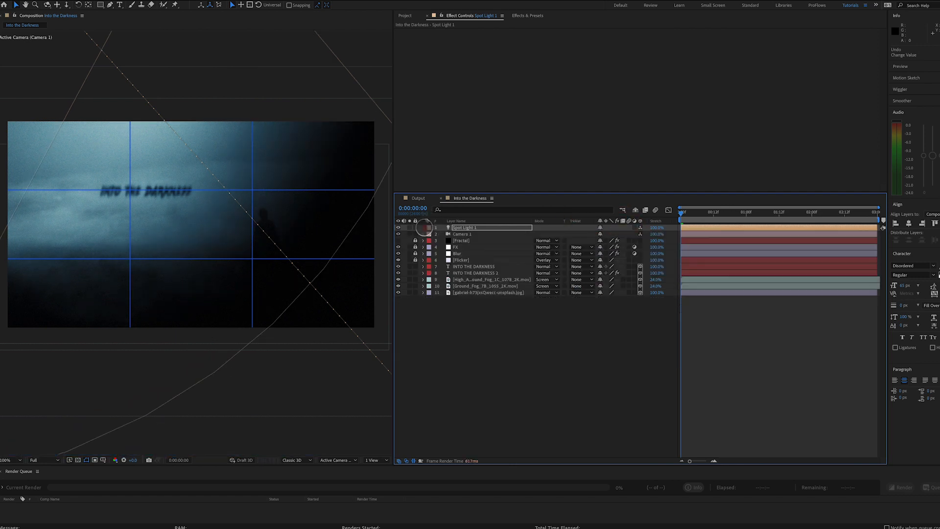
pyautogui.click(422, 227)
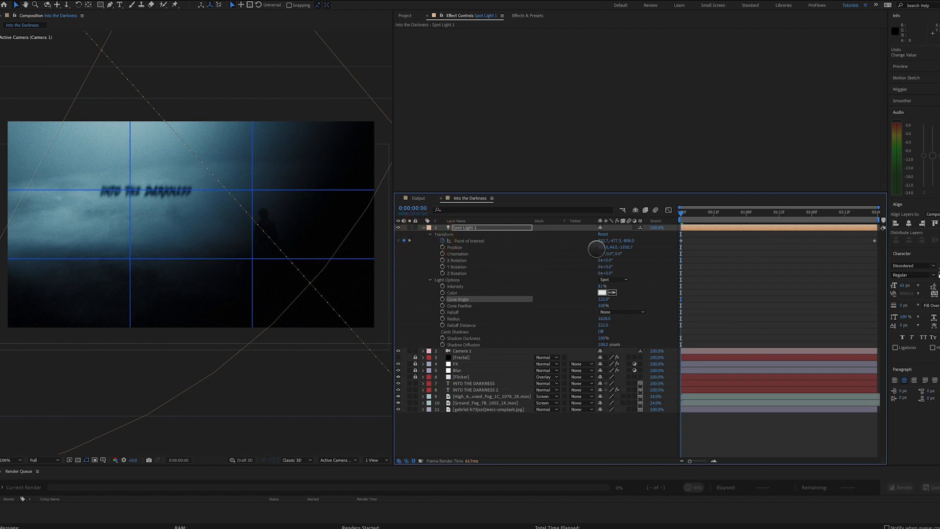